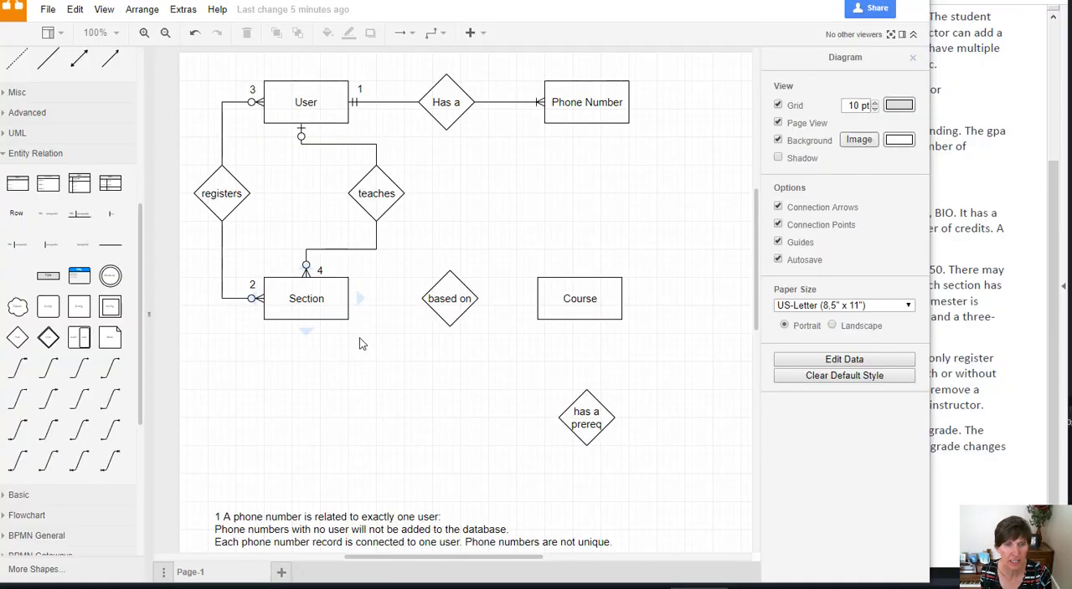
Connect Section to the 'based on' relationship and 'based on' to the Course entity.
click(579, 298)
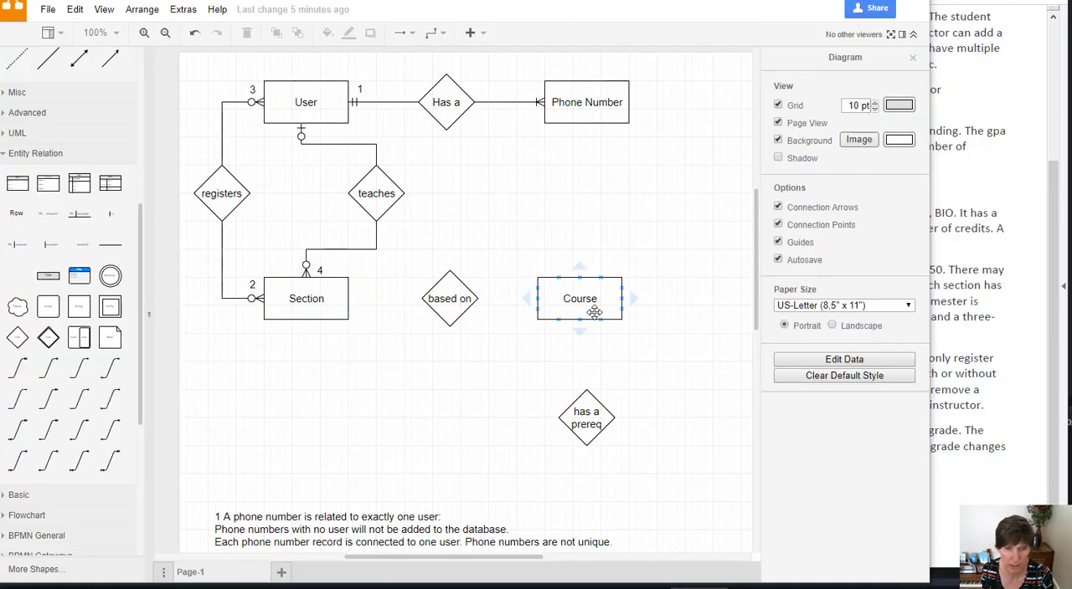
click(398, 298)
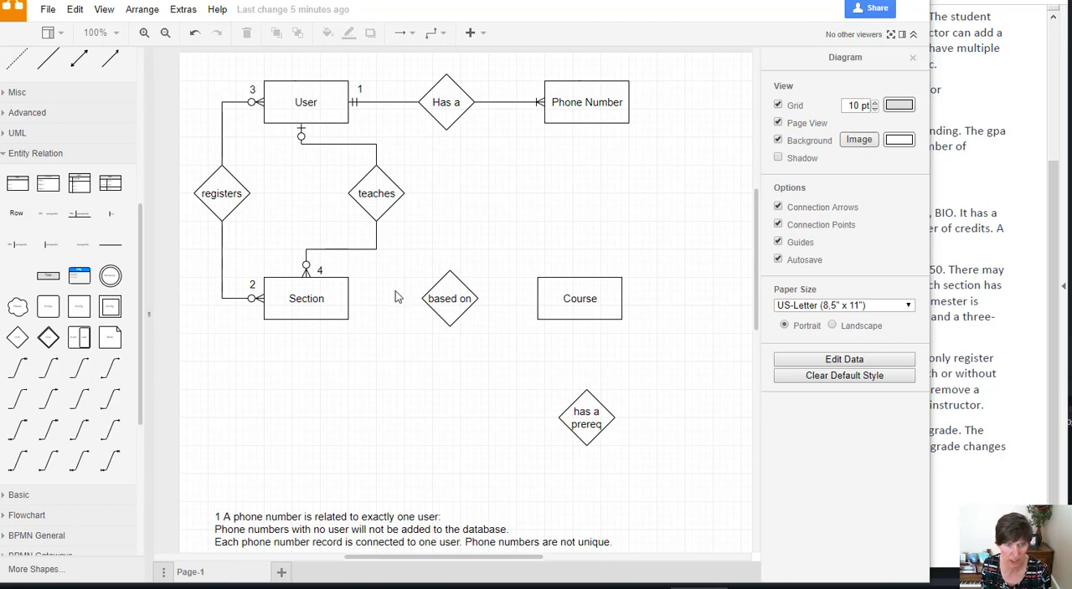
click(448, 298)
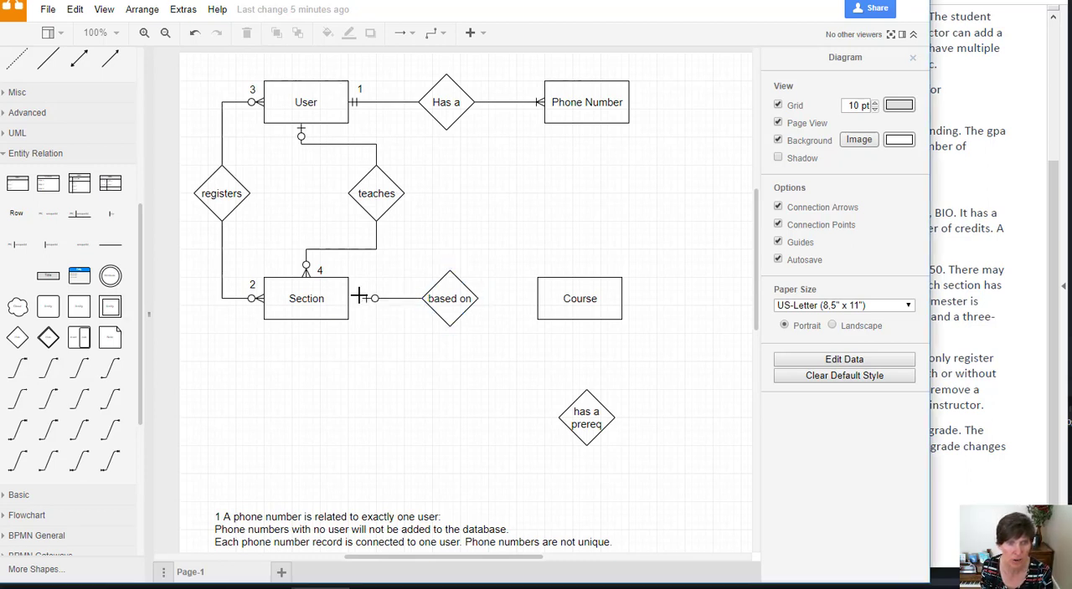
click(394, 298)
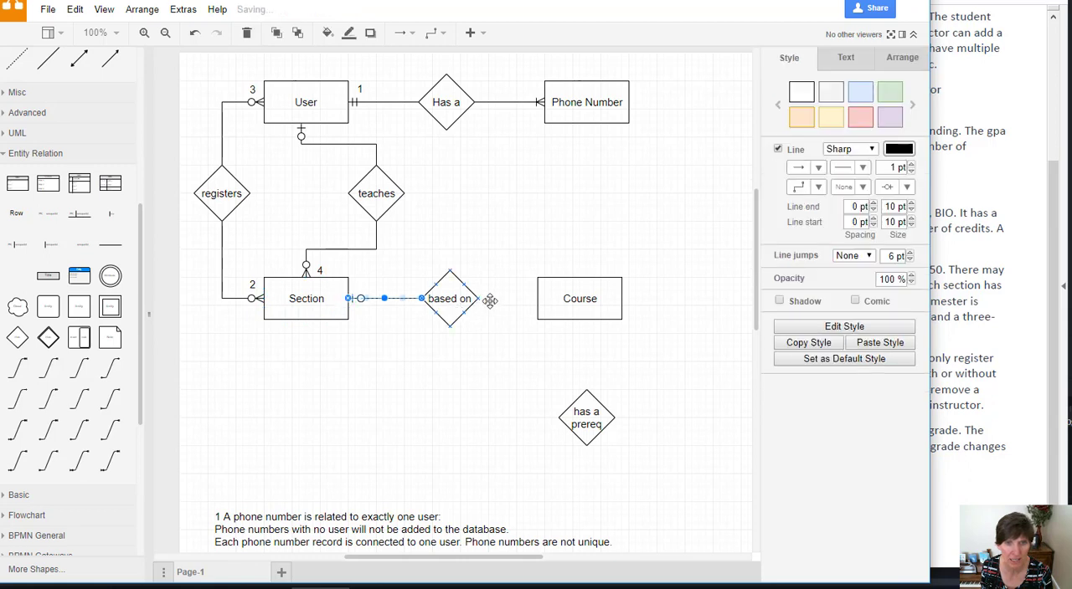
drag(482, 298, 532, 298)
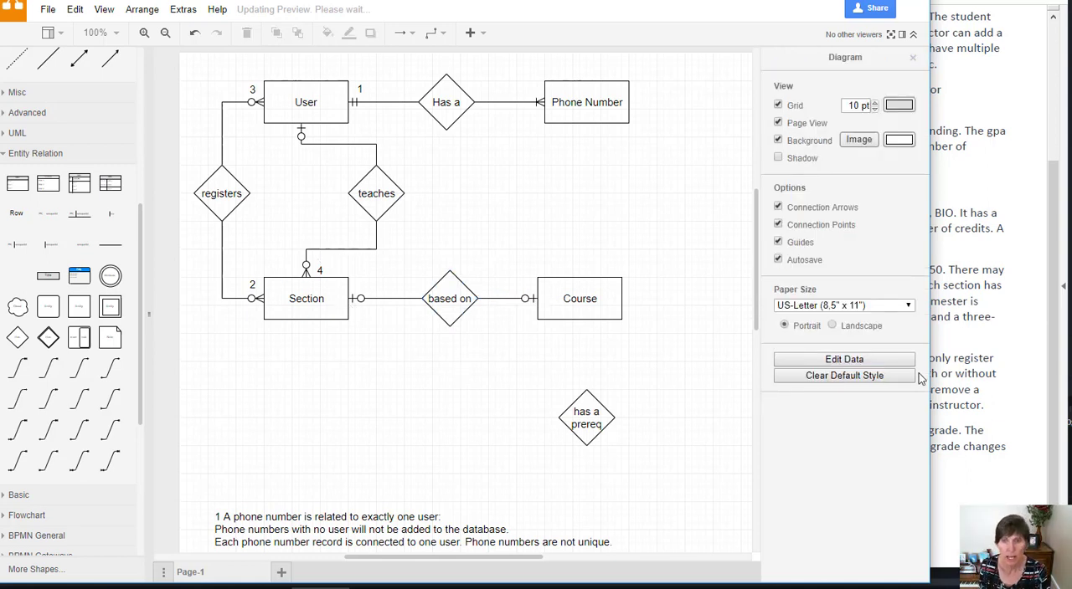
mouse_move(401, 278)
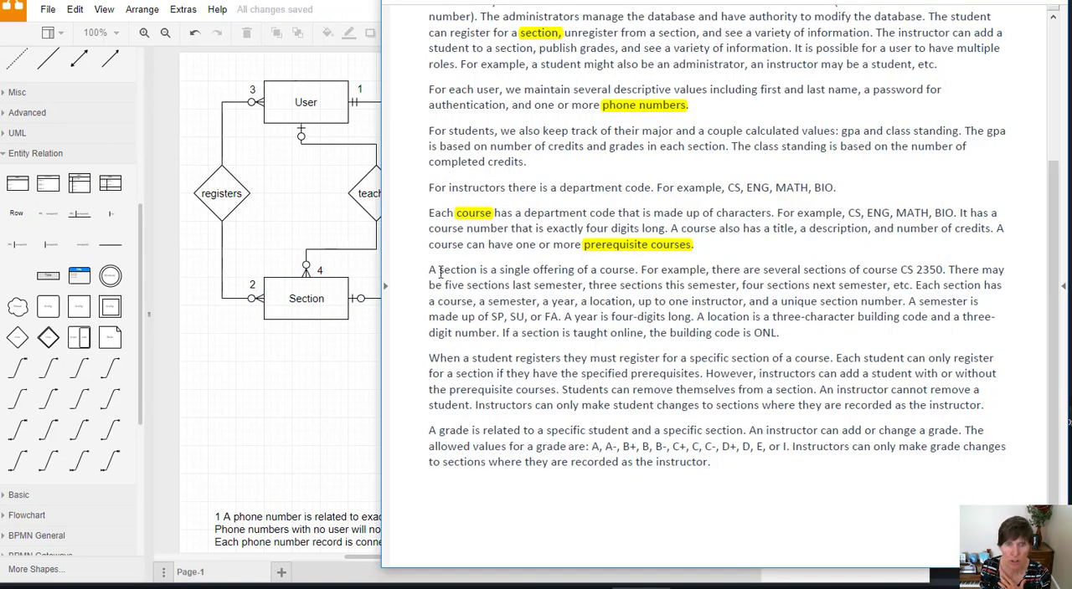
drag(429, 270, 465, 284)
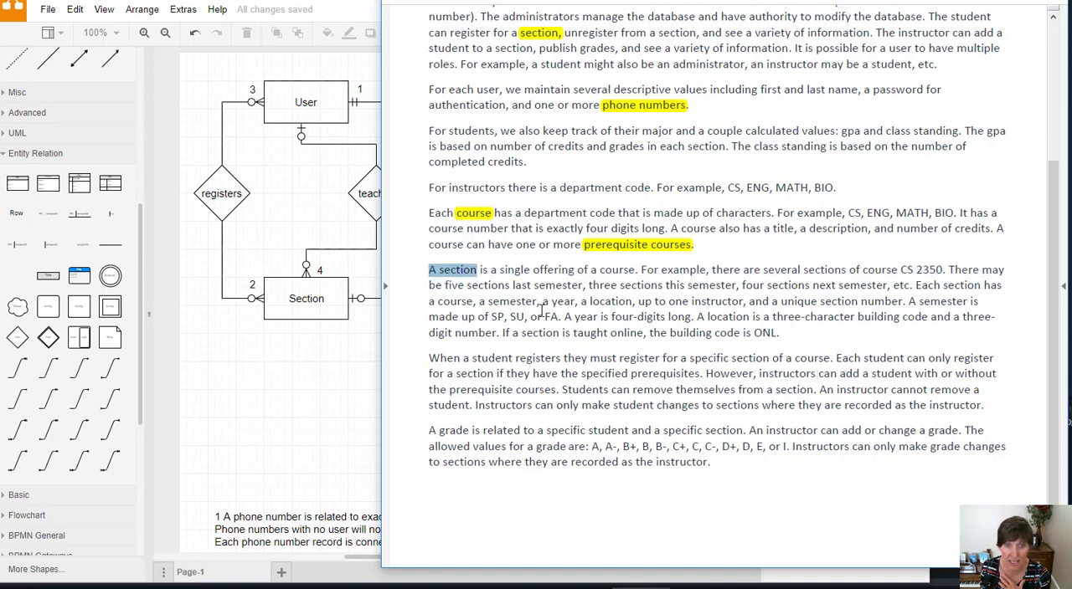
double_click(448, 301)
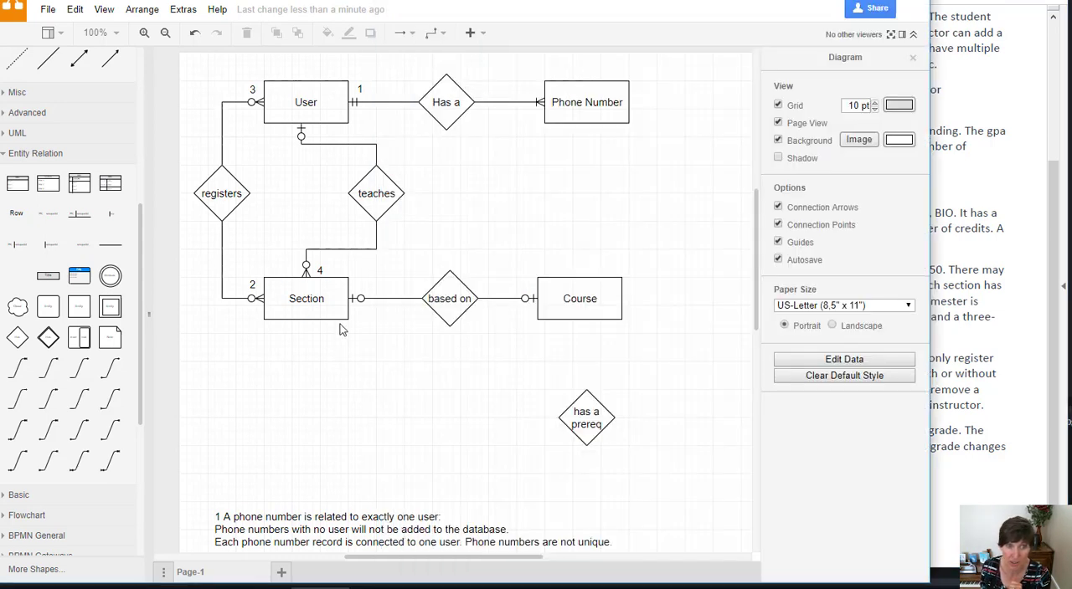
mouse_move(640, 335)
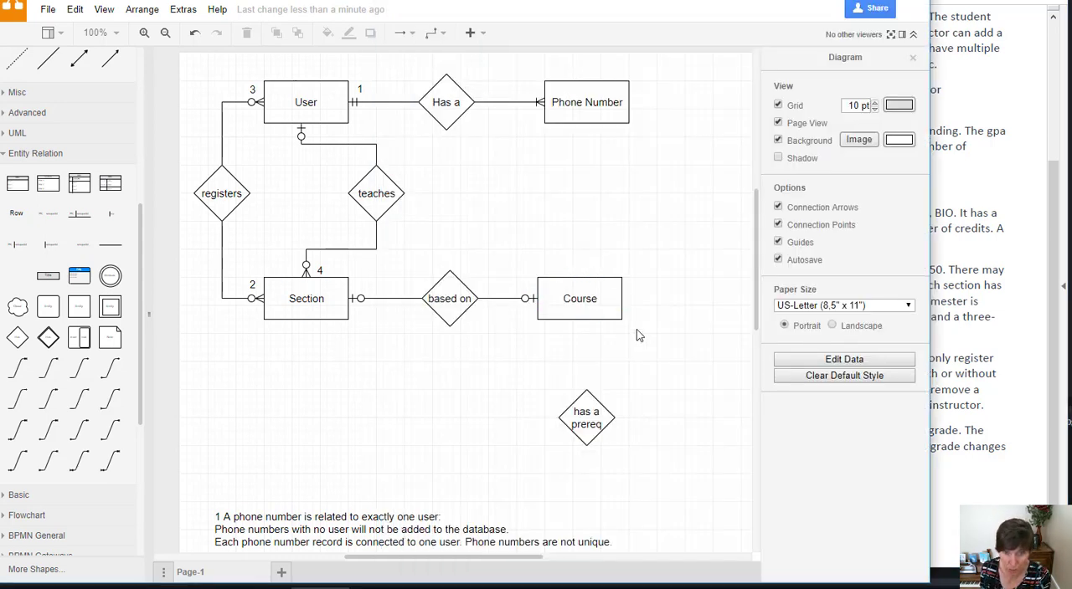
click(305, 298)
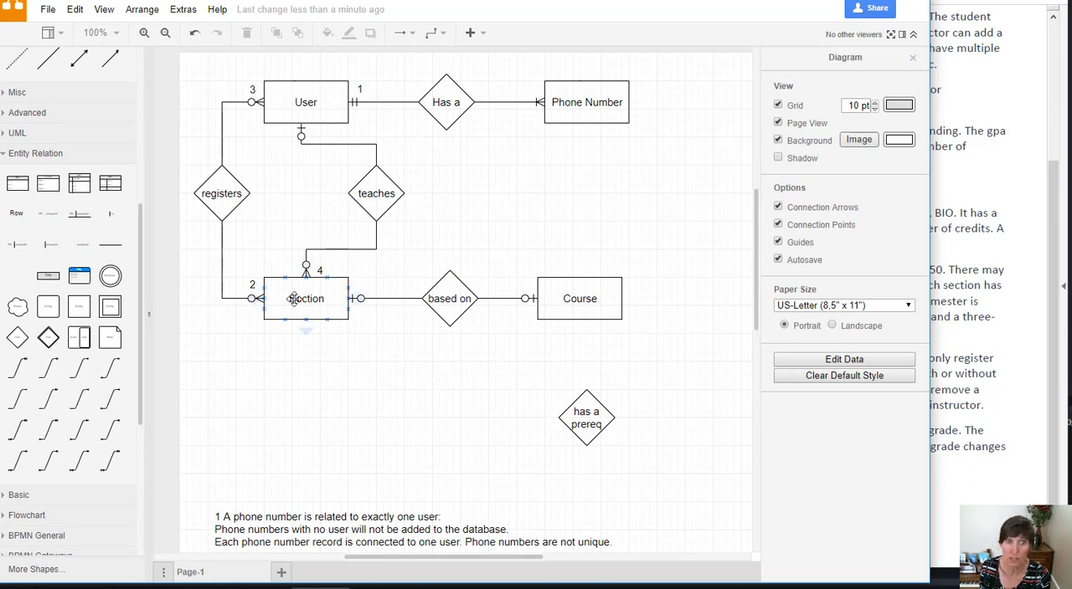
click(701, 360)
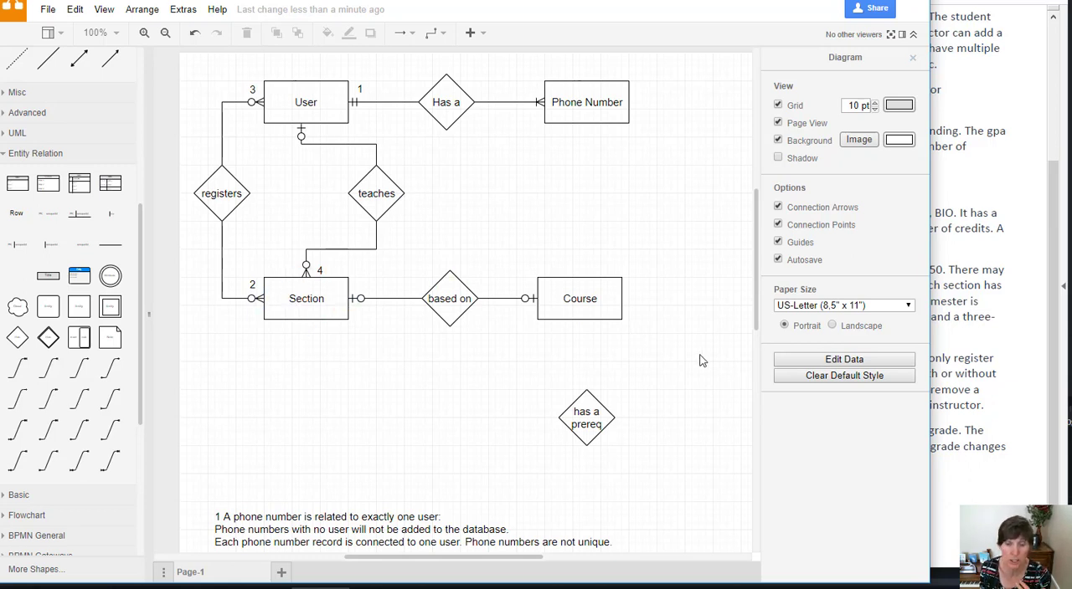
click(580, 298)
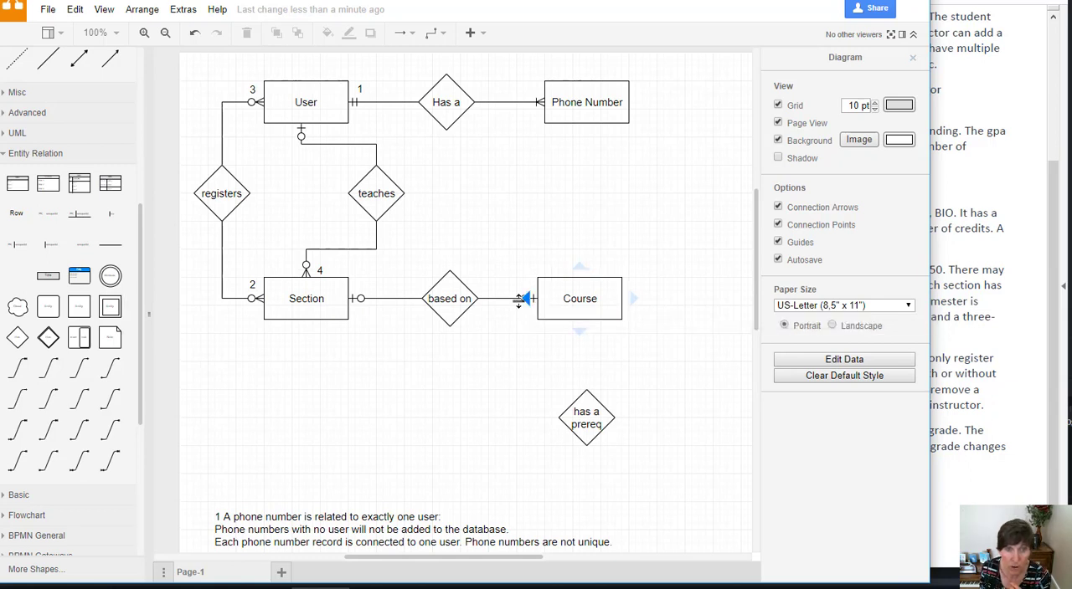
click(505, 299)
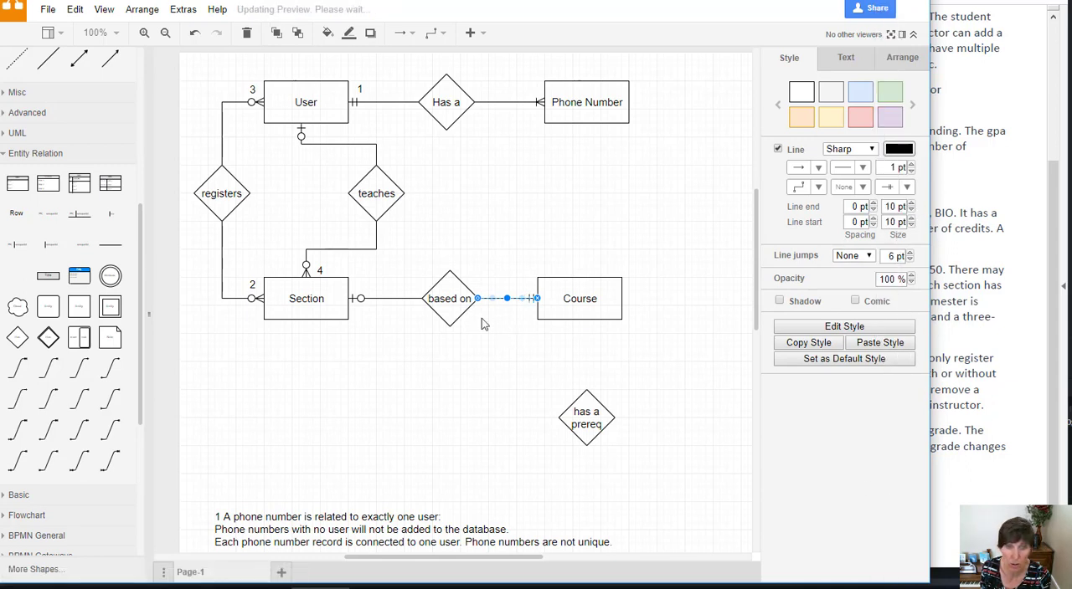
click(573, 251)
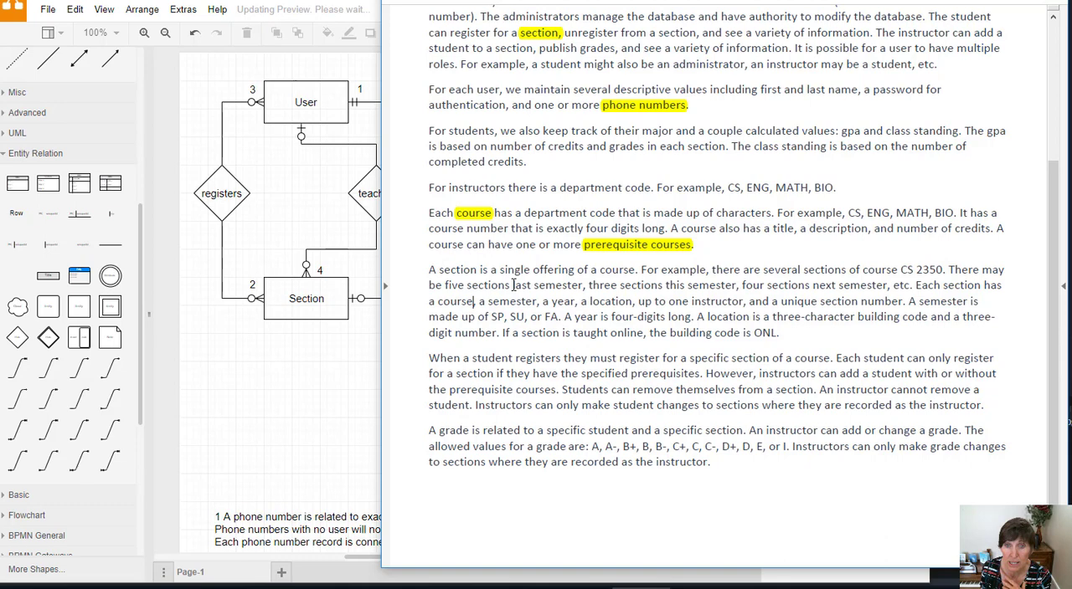
mouse_move(689, 274)
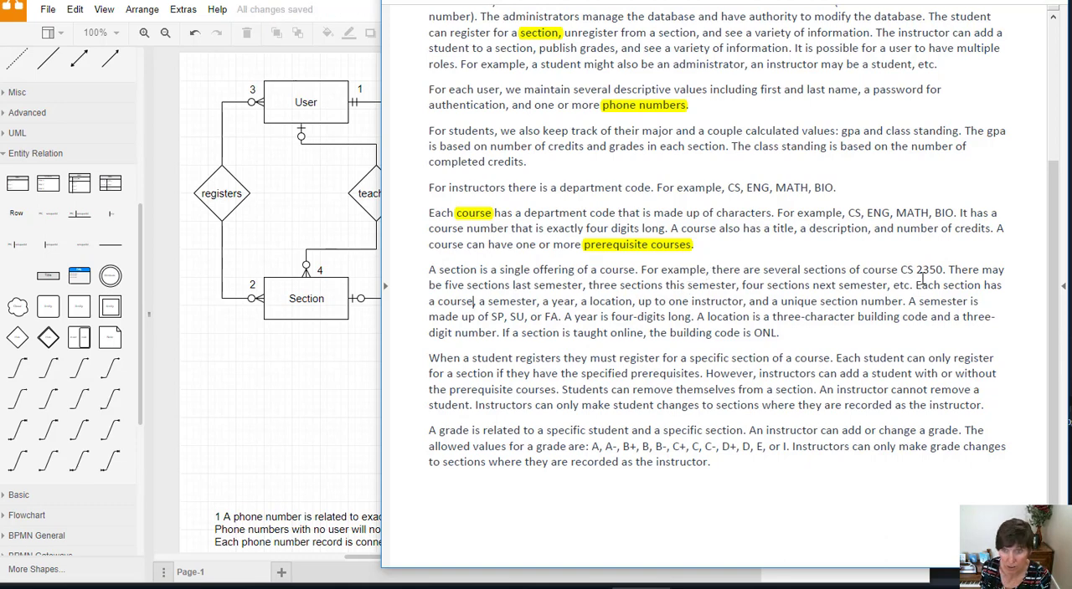
mouse_move(853, 291)
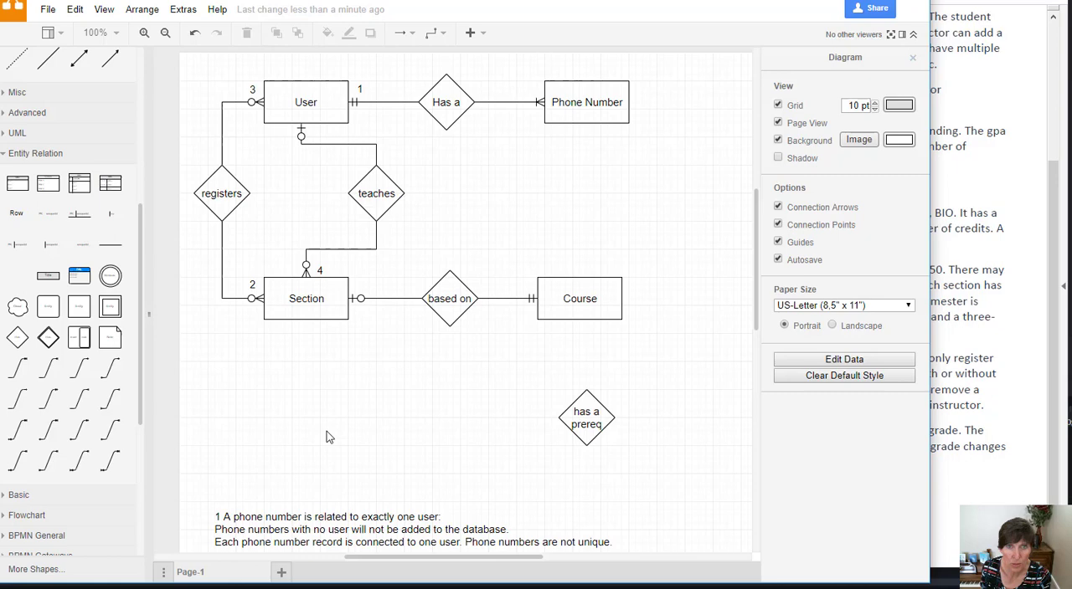
mouse_move(459, 382)
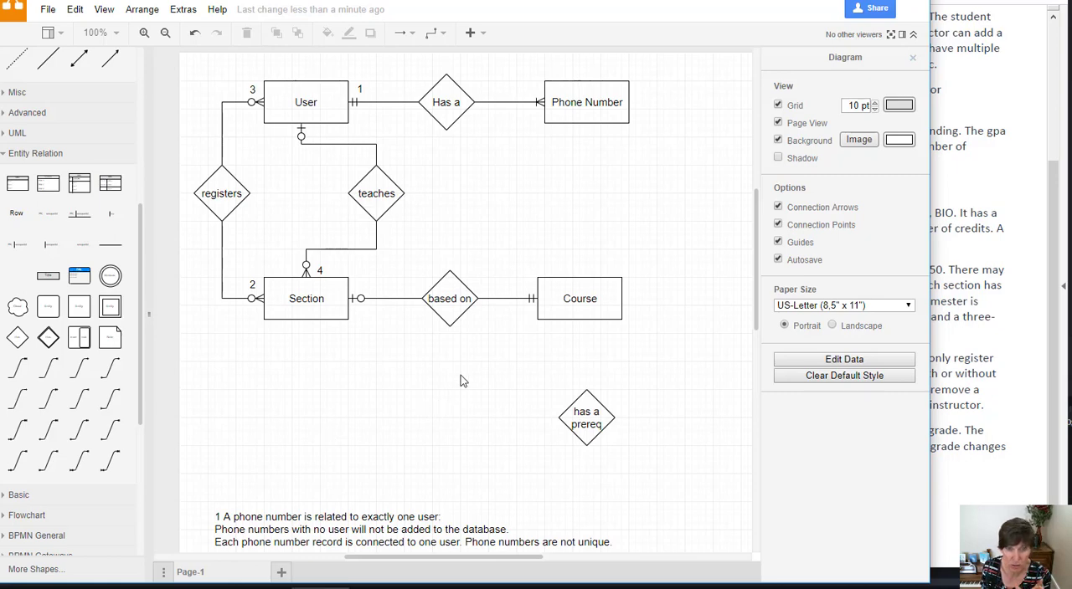
mouse_move(686, 455)
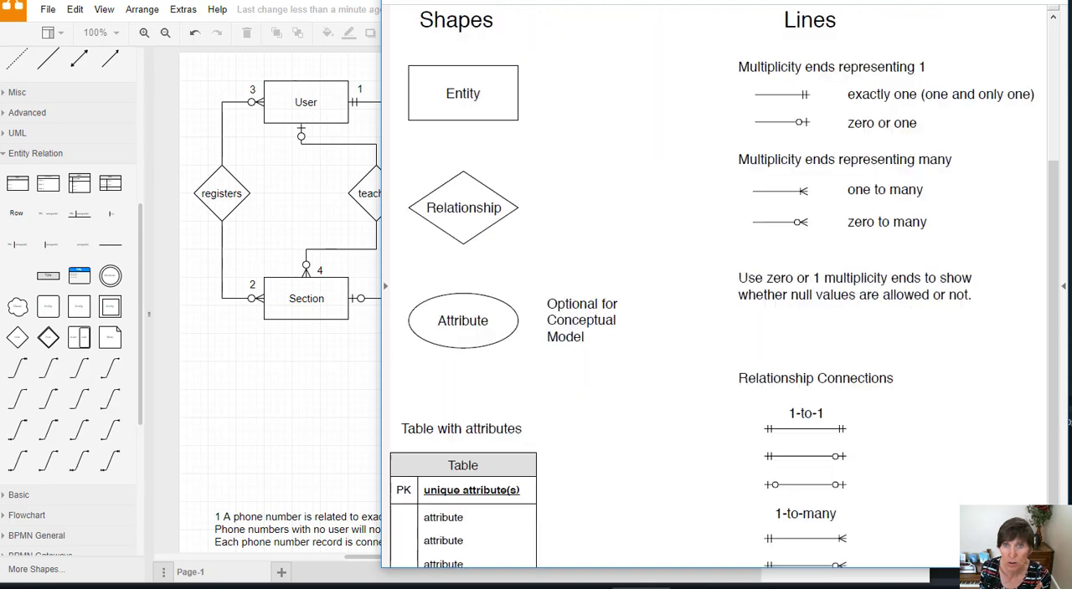
mouse_move(275, 309)
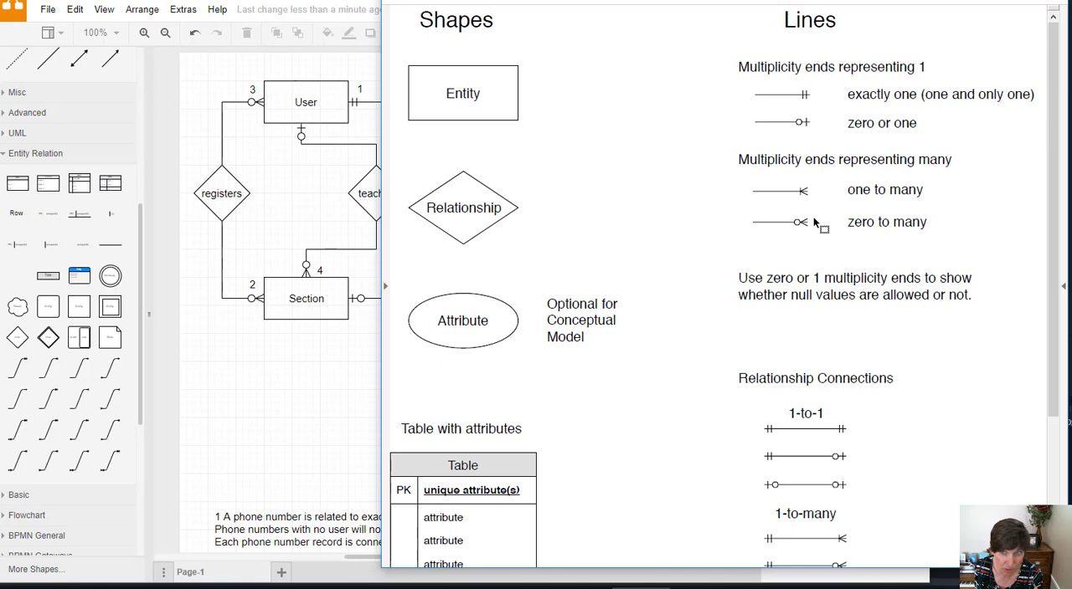
mouse_move(807, 226)
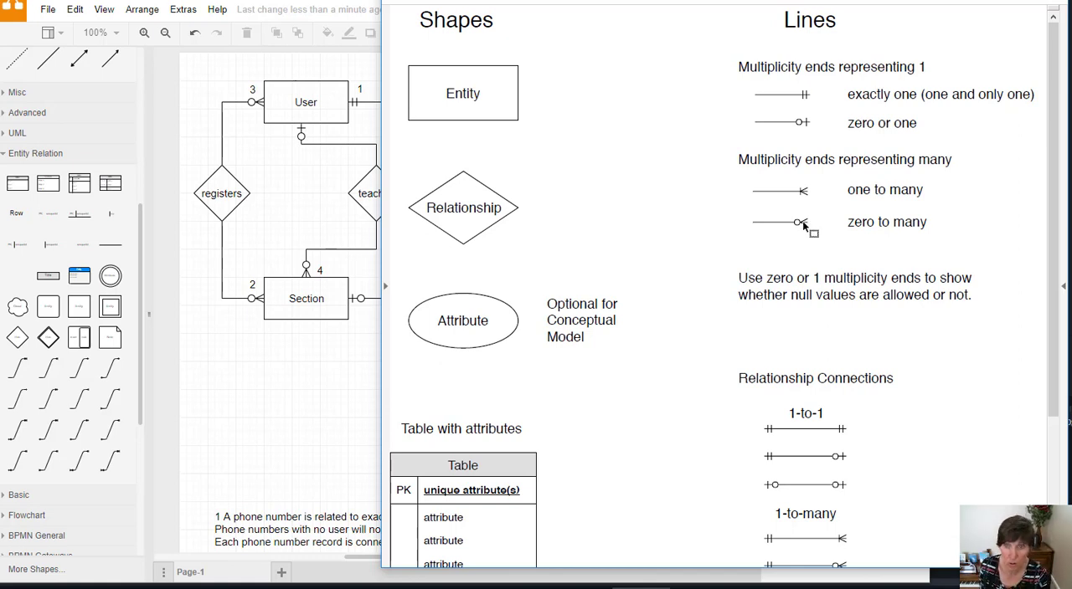
mouse_move(325, 355)
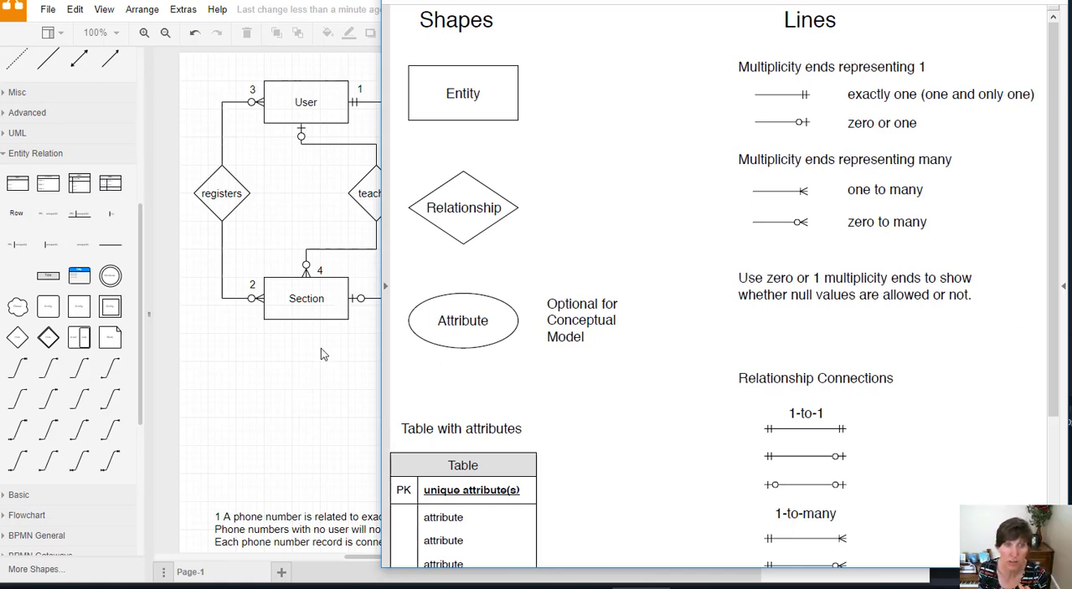
mouse_move(293, 349)
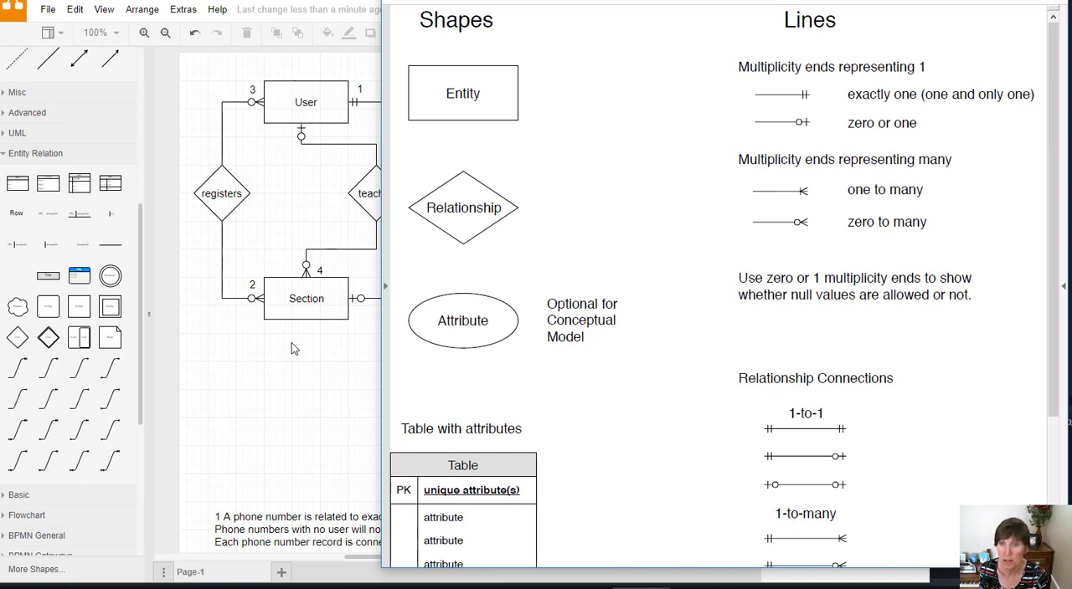
mouse_move(291, 353)
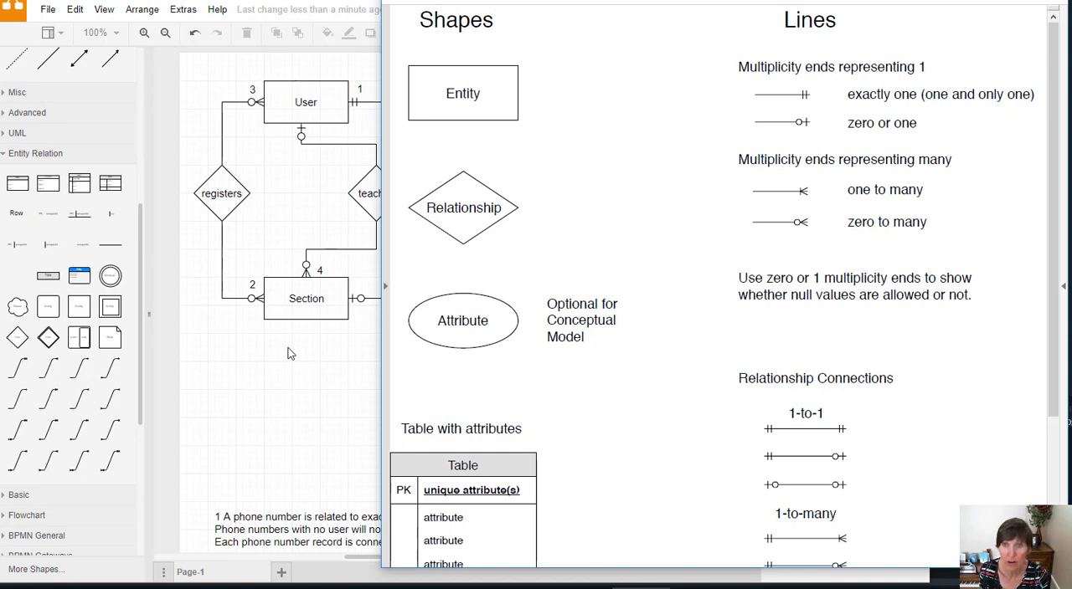
mouse_move(301, 348)
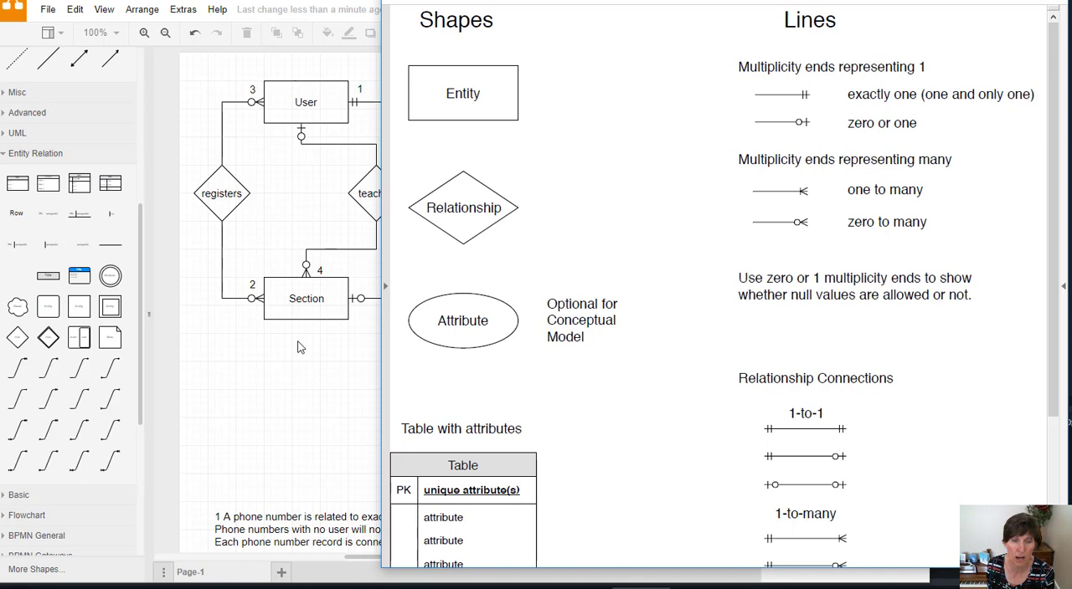
mouse_move(840, 255)
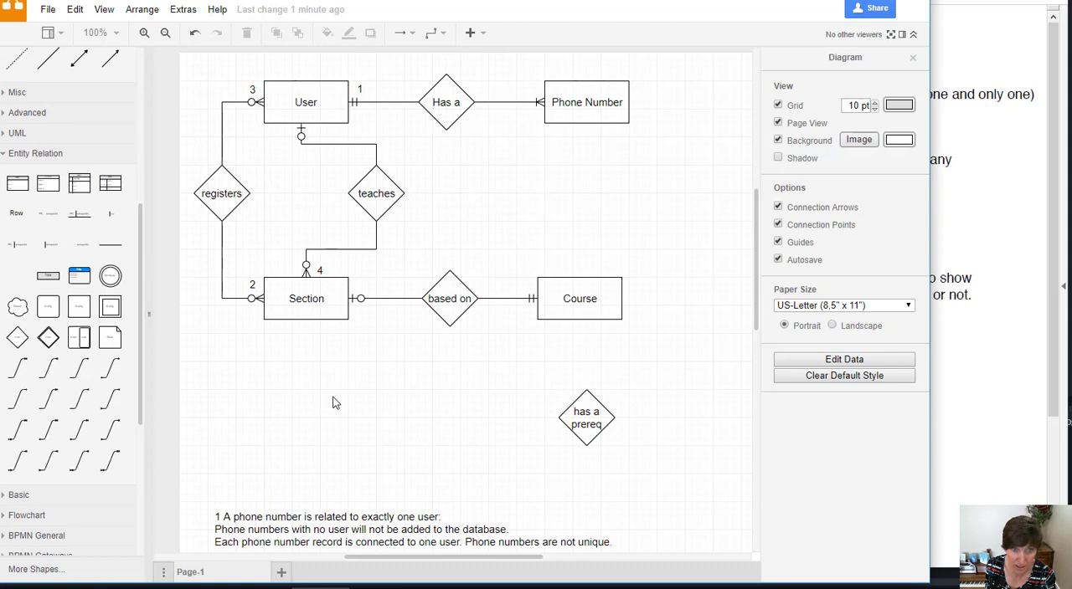
mouse_move(399, 281)
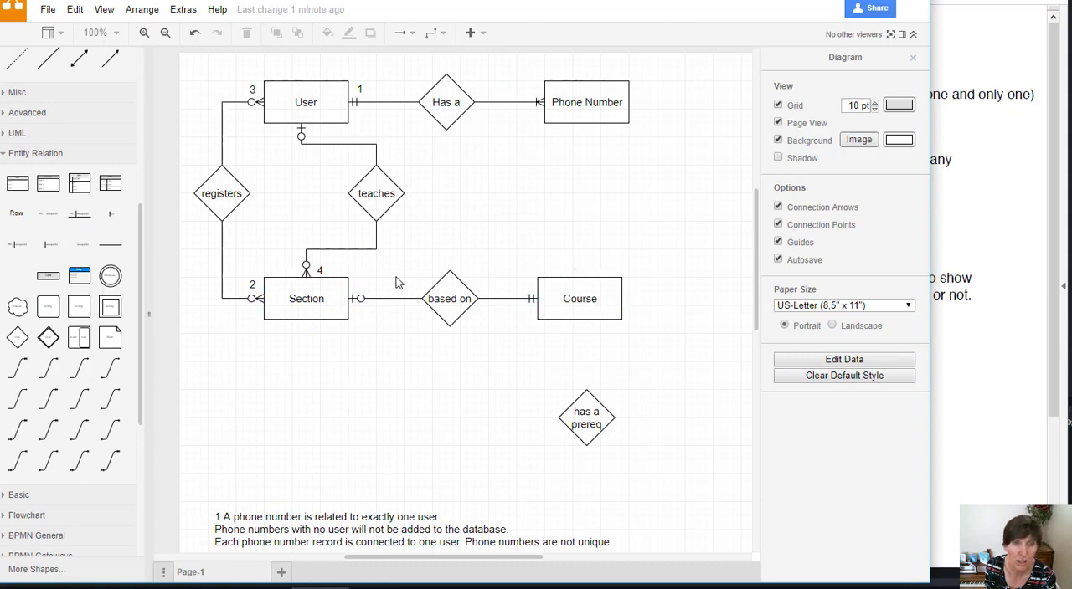
Set the multiplicity end marker on the Section end of the 'based on' link.
click(305, 298)
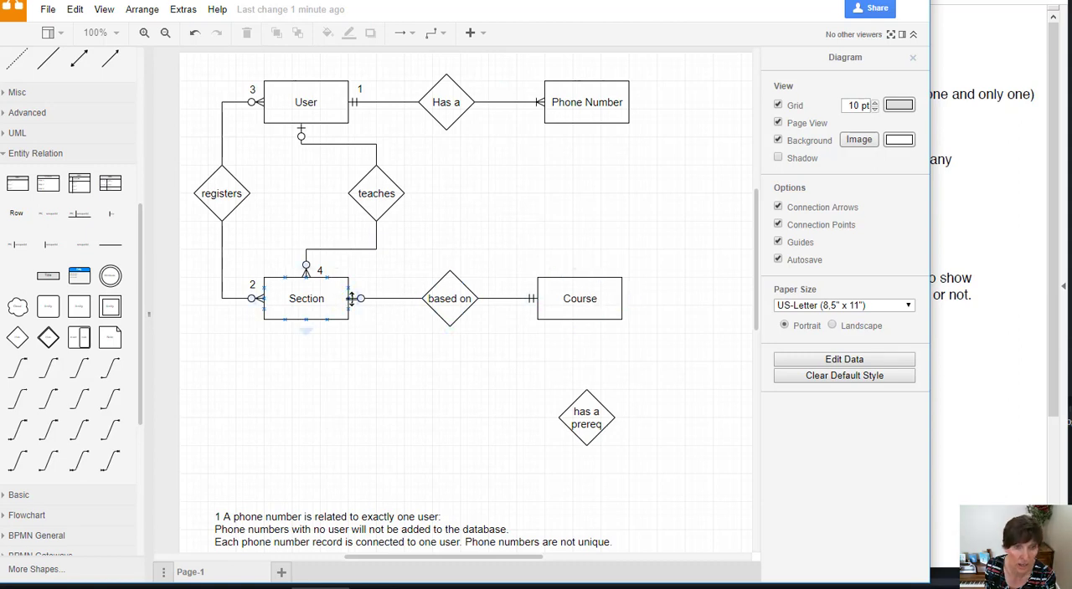
click(386, 298)
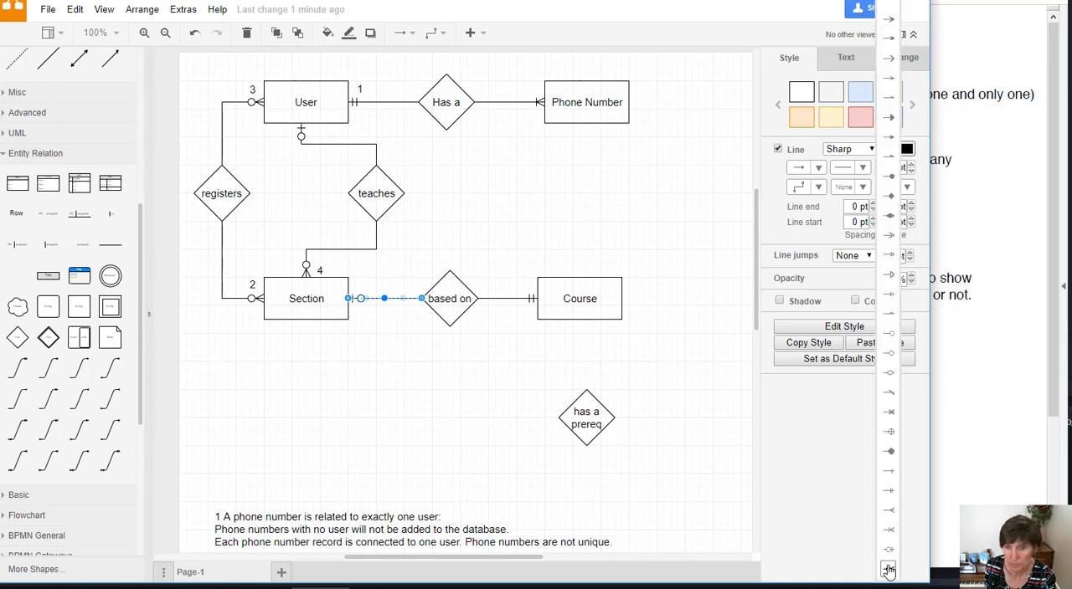
click(469, 387)
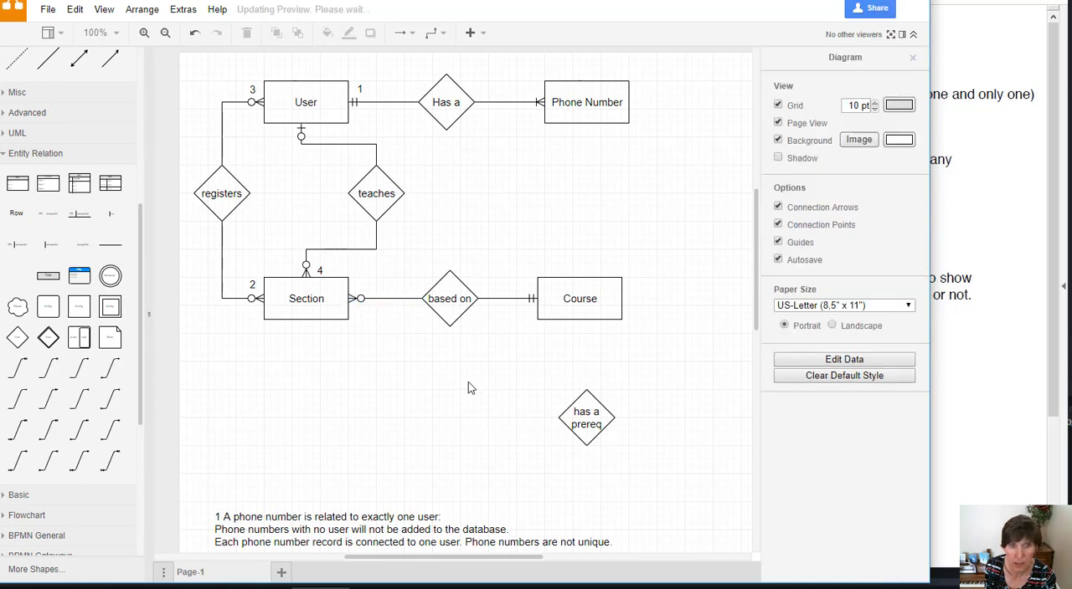
click(579, 298)
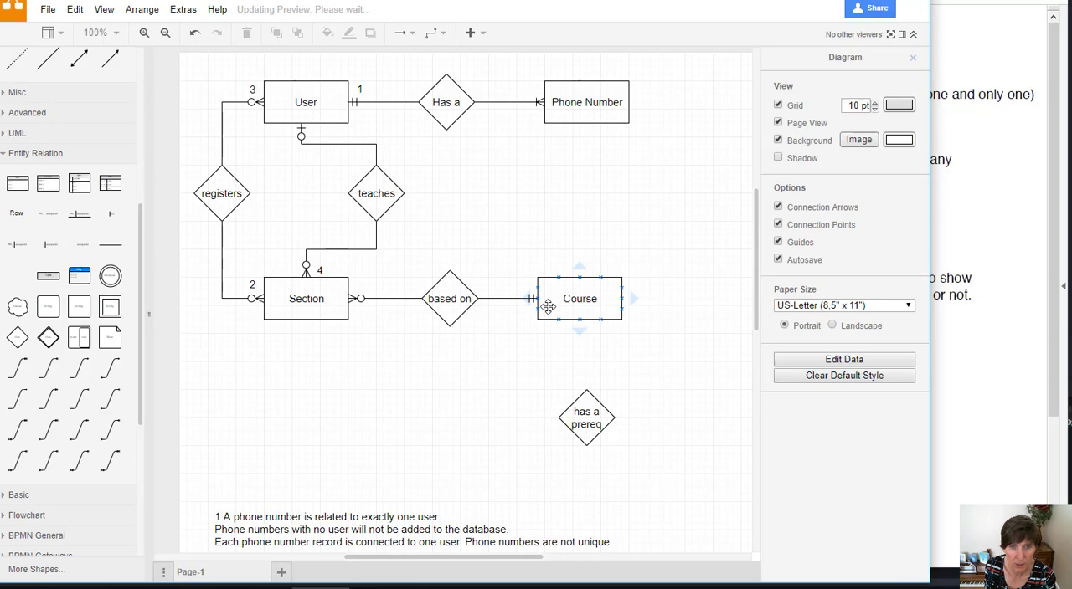
click(305, 298)
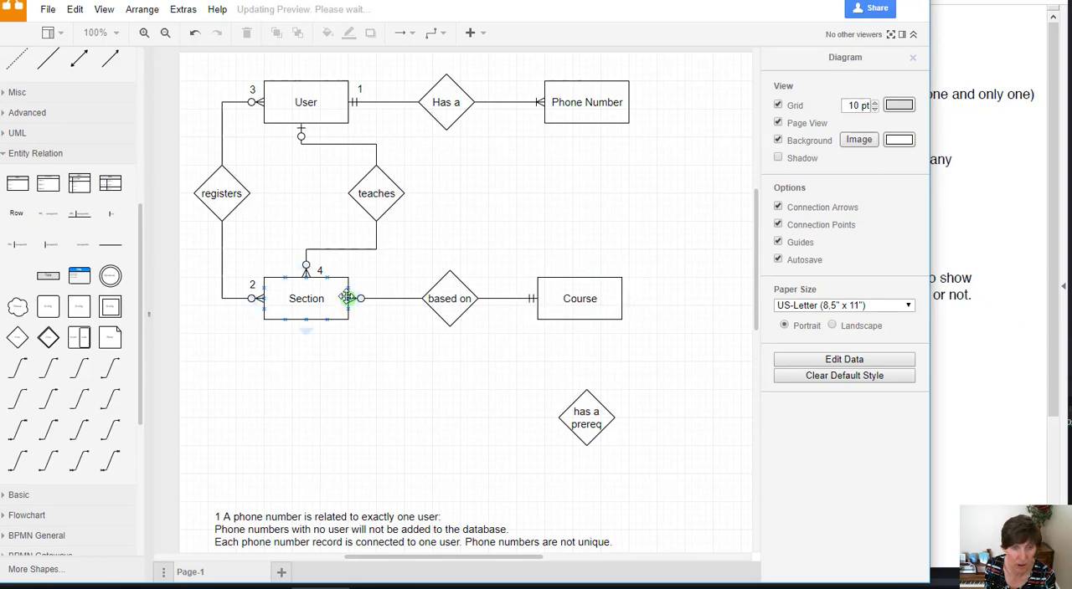
Bring the assumptions notes (items 1-4) into view and start editing them.
scroll(down, 3)
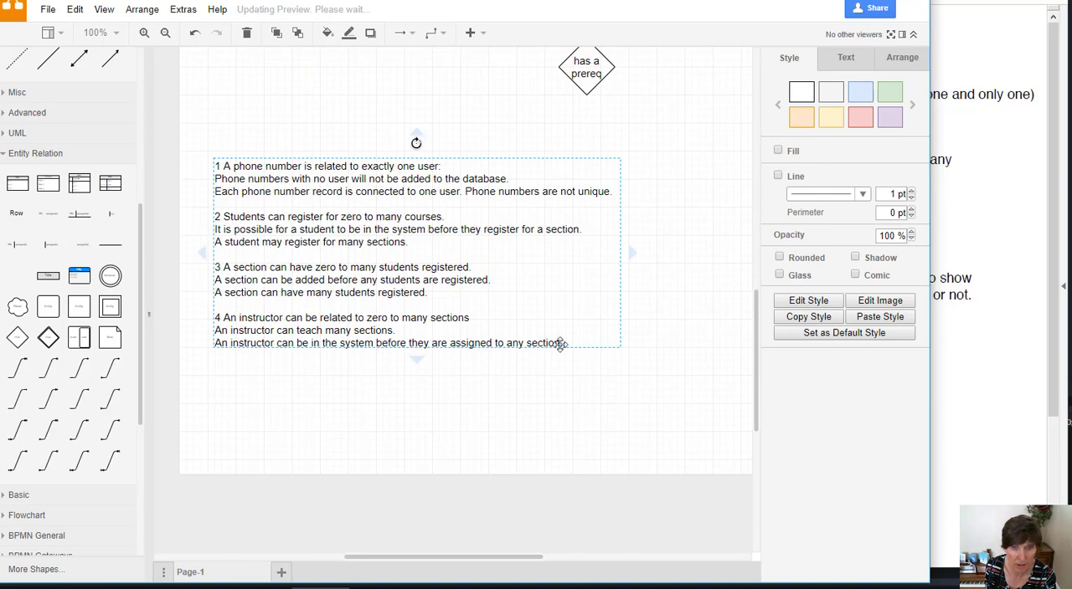
double_click(419, 251)
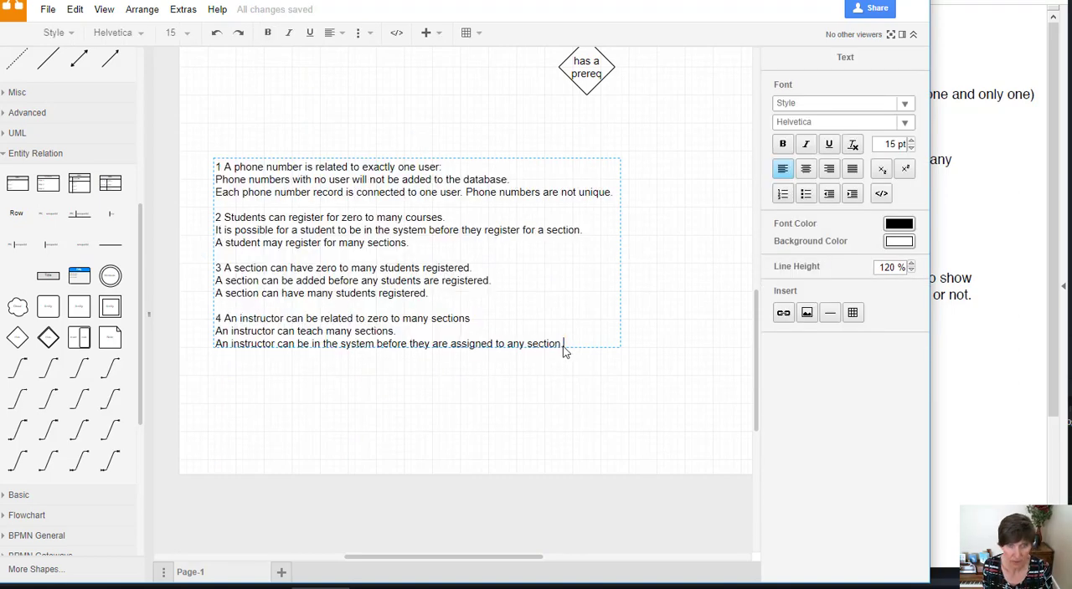
Add assumption 5: 'A course can be related to zero to many sections.'.
text(5)
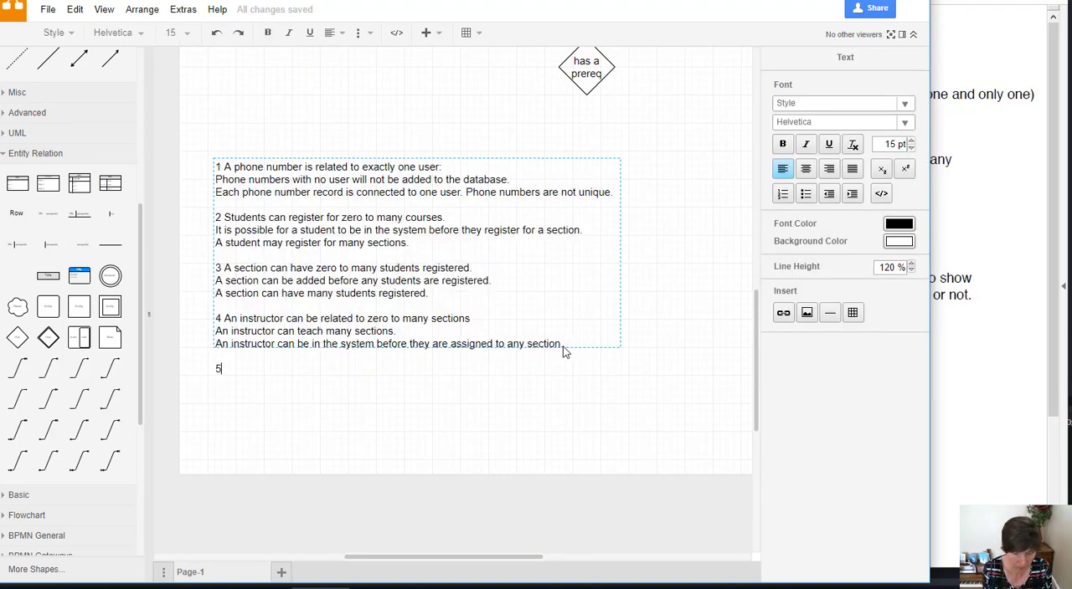
text(A cour)
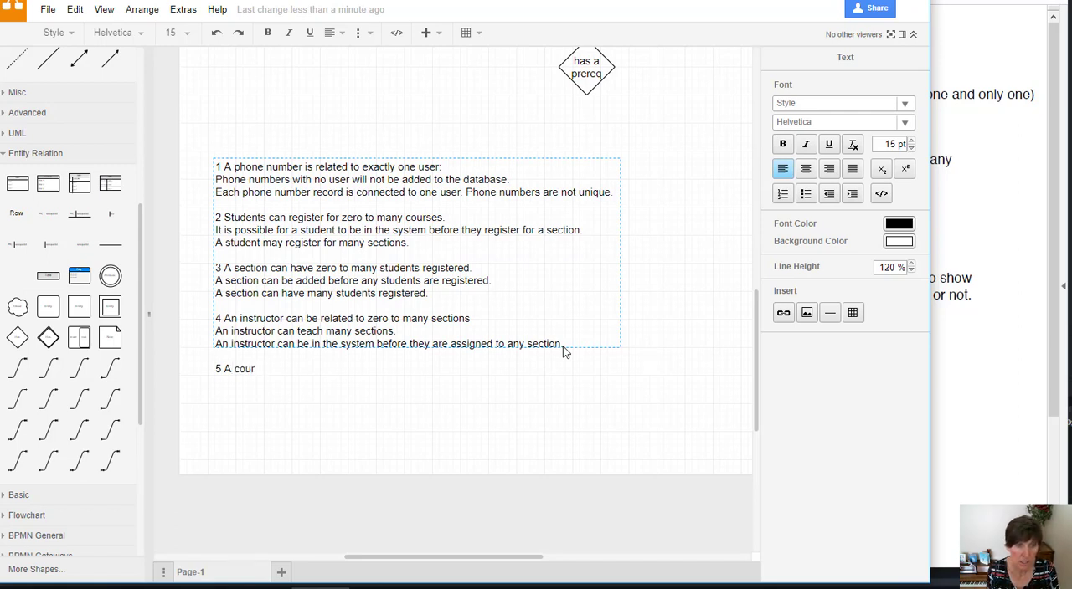
text(se can b)
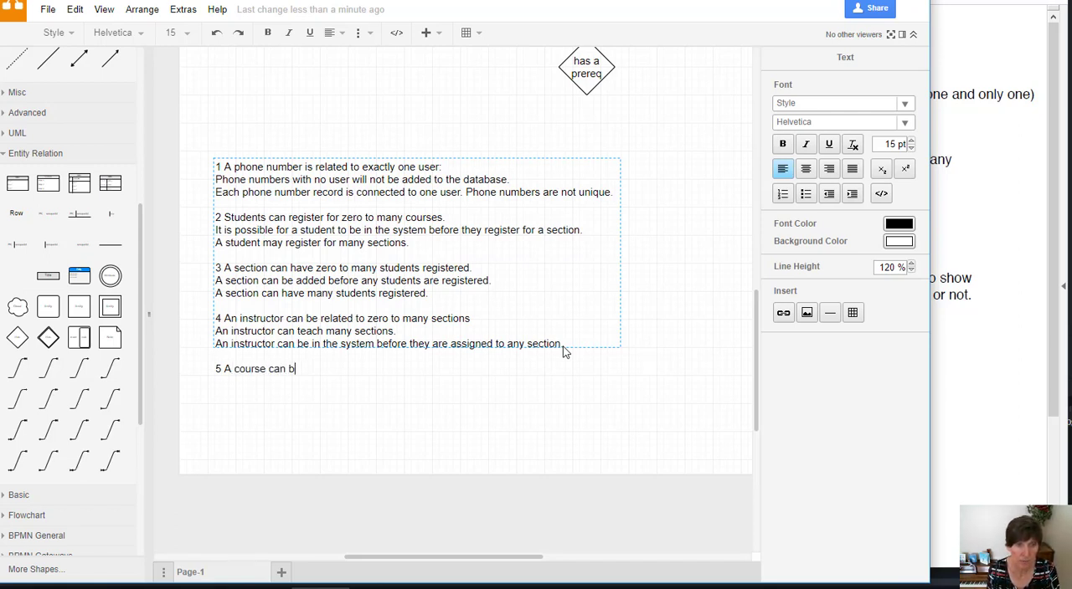
text(e rea)
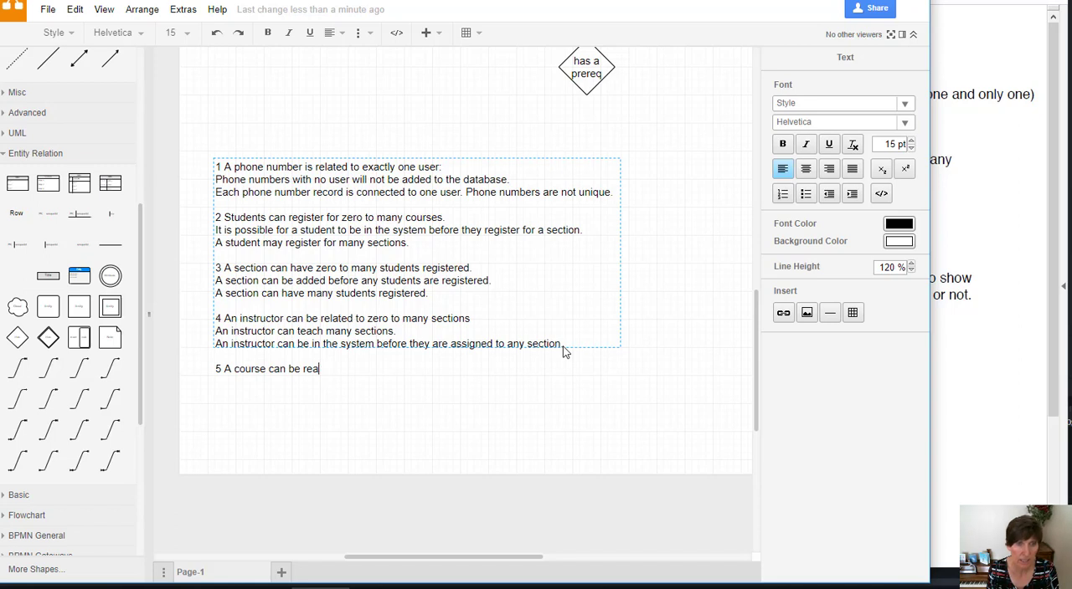
key(Backspace)
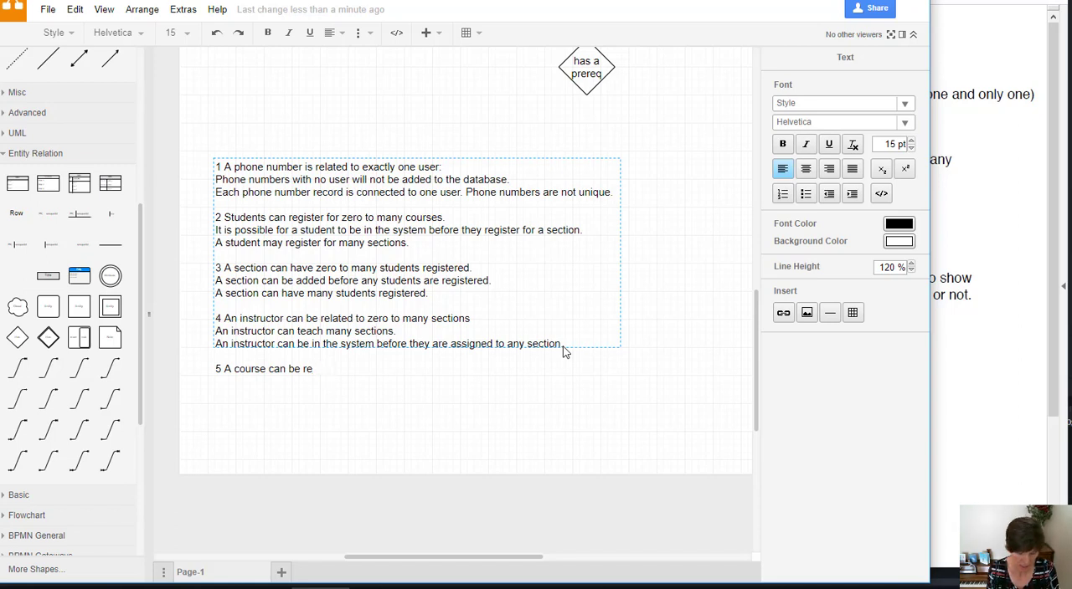
text(lated to)
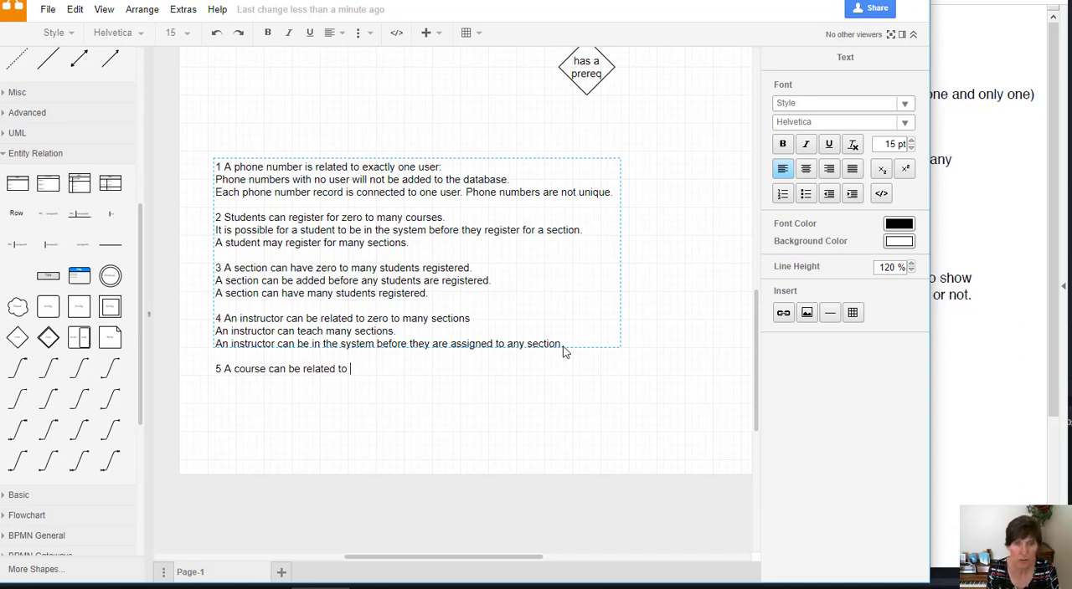
text(zero)
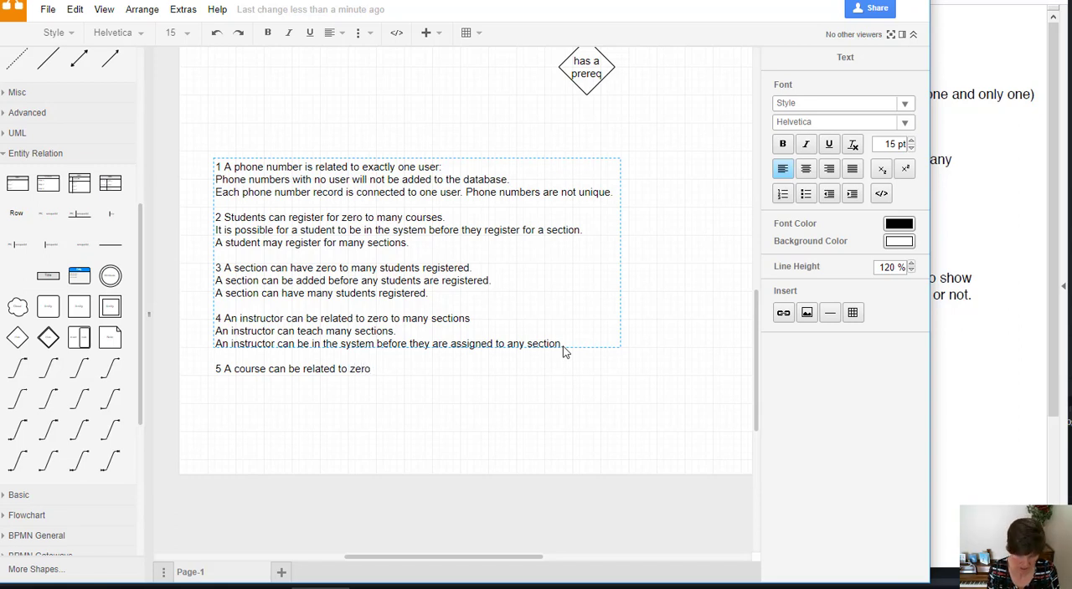
text(to m)
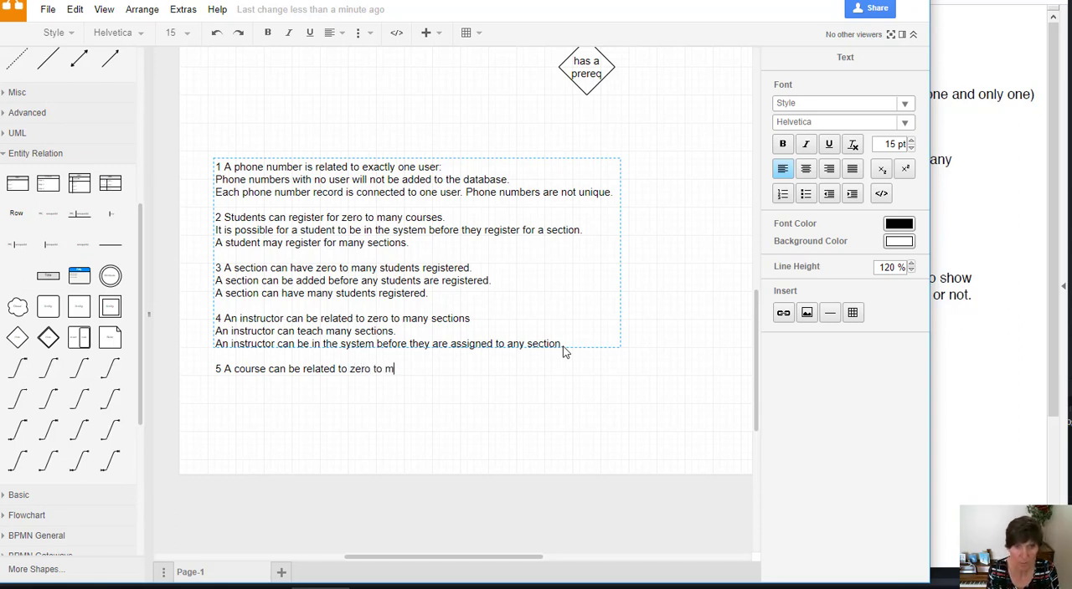
text(any sec)
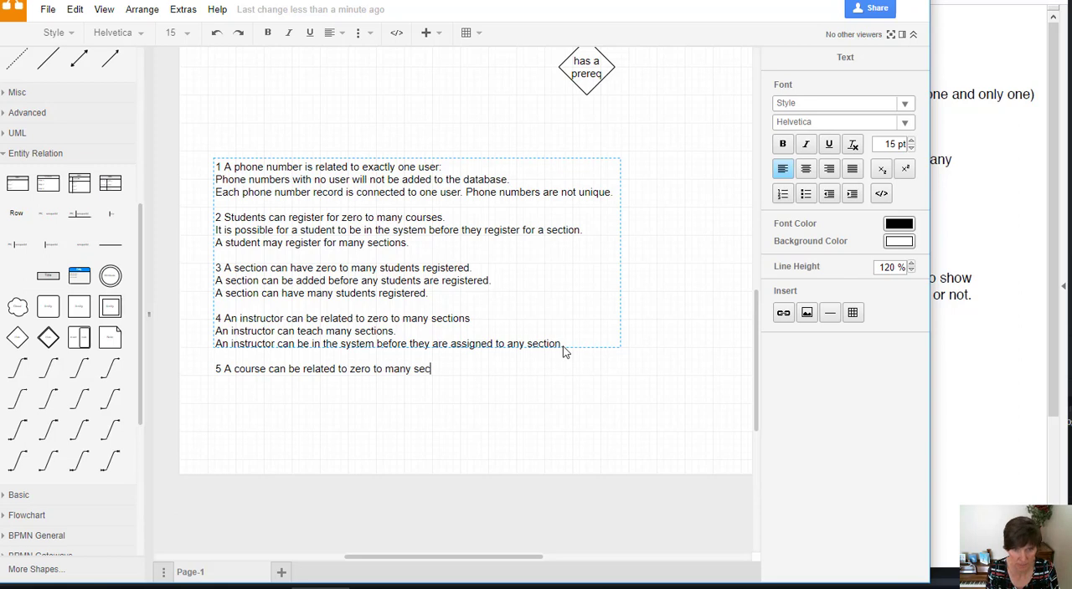
text(tions.)
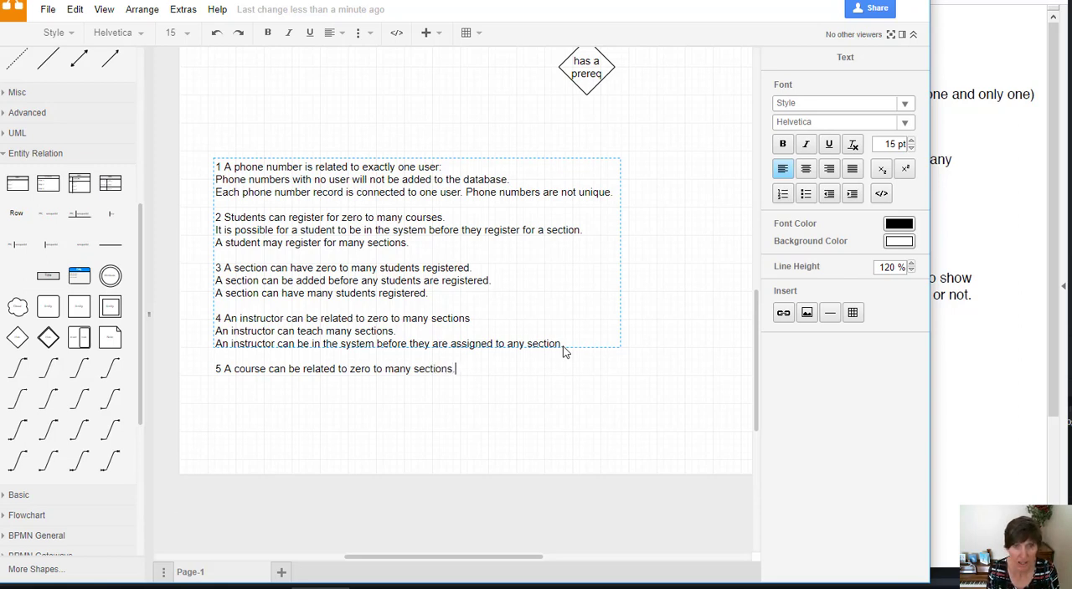
key(enter)
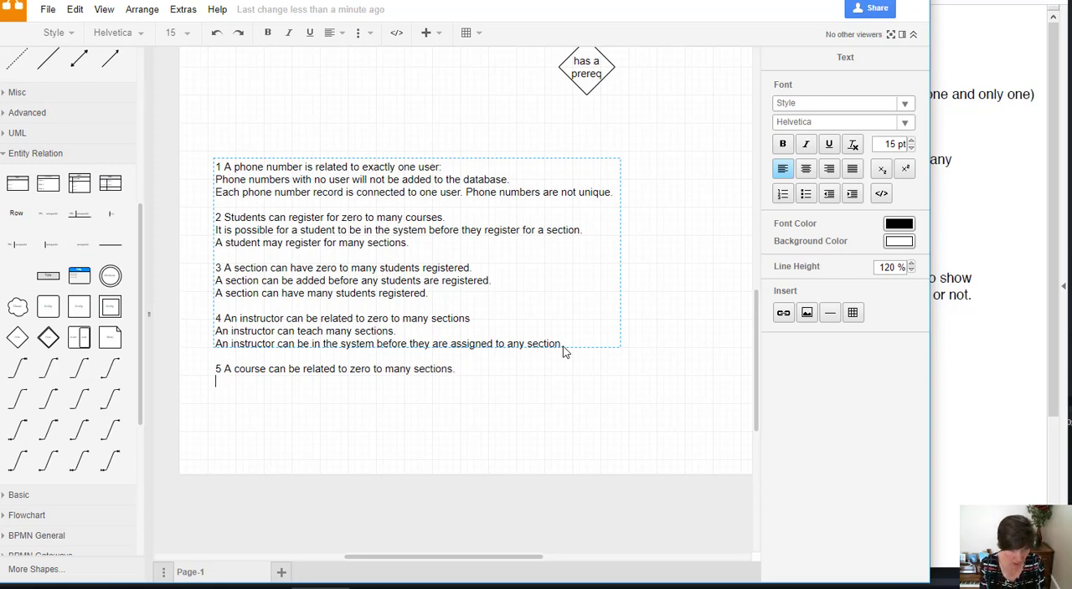
Continue assumption 5: it is possible to add a course before a related section is offered.
text(It is poss)
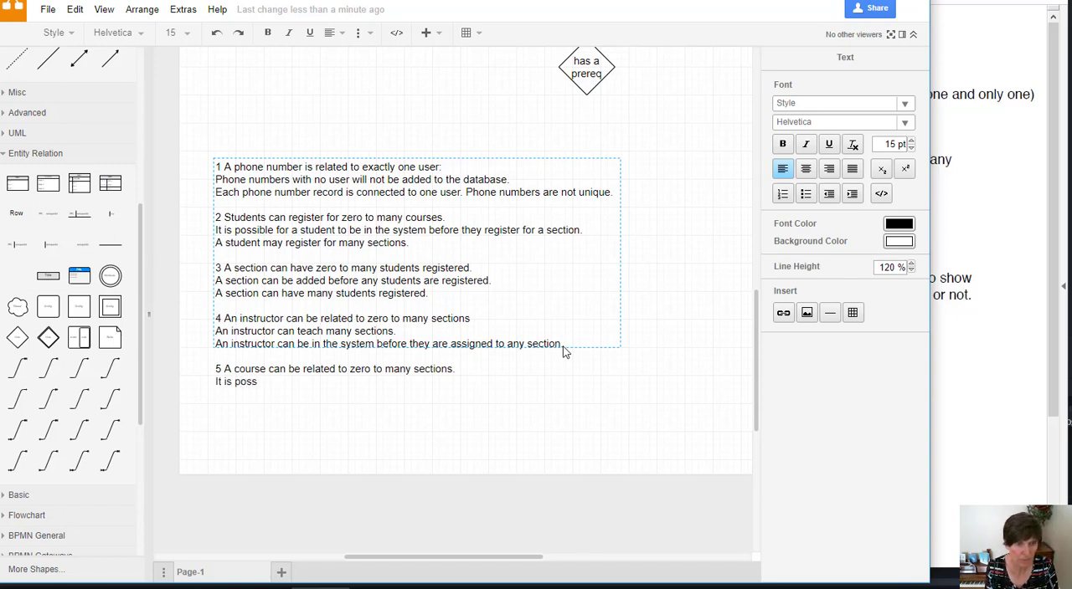
text(ible to a)
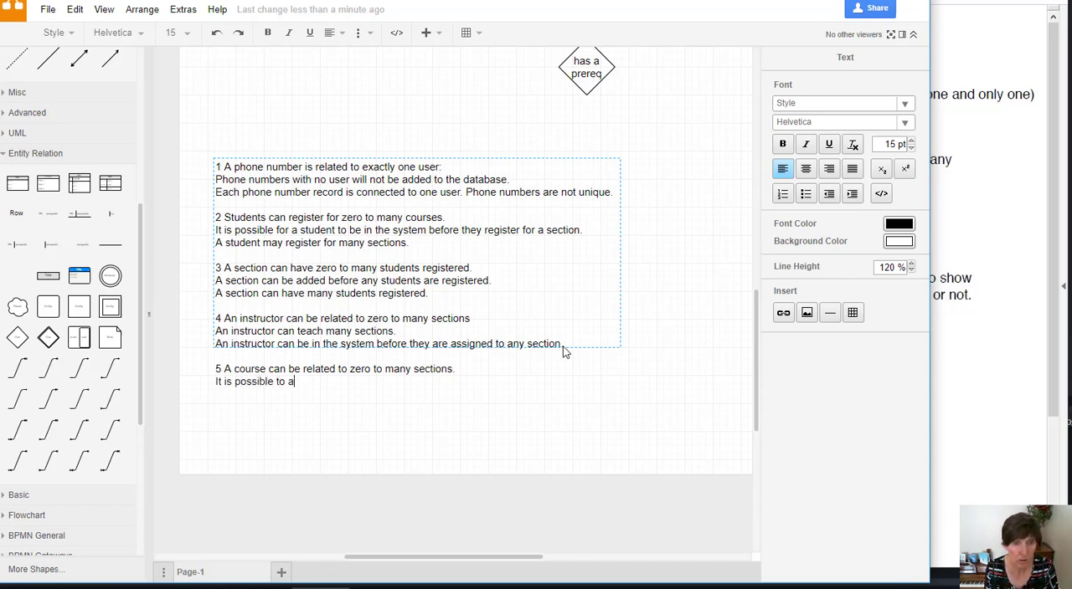
text(dd a)
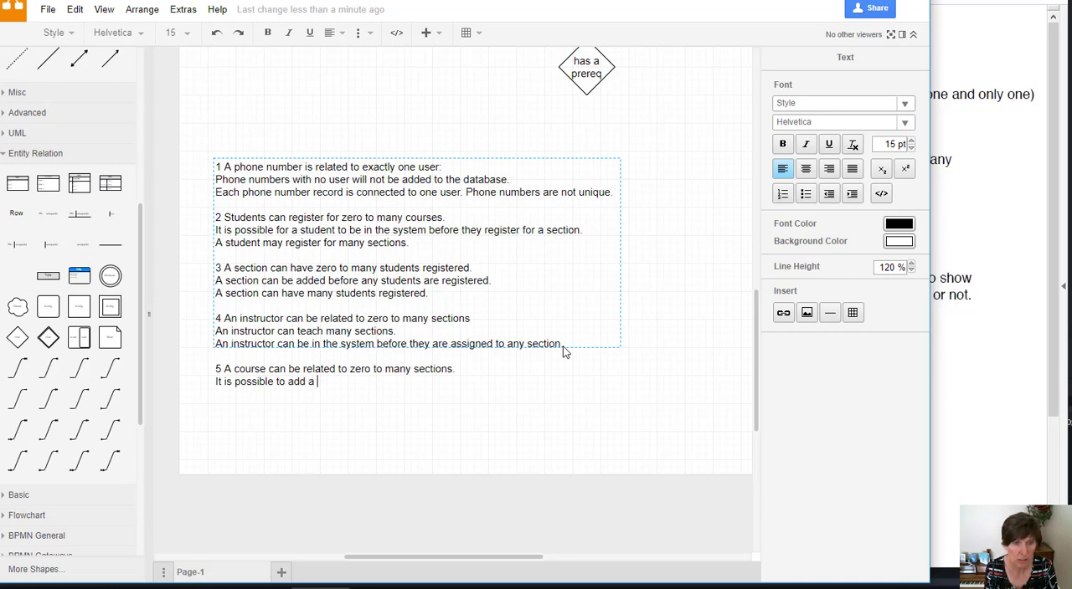
text(course be)
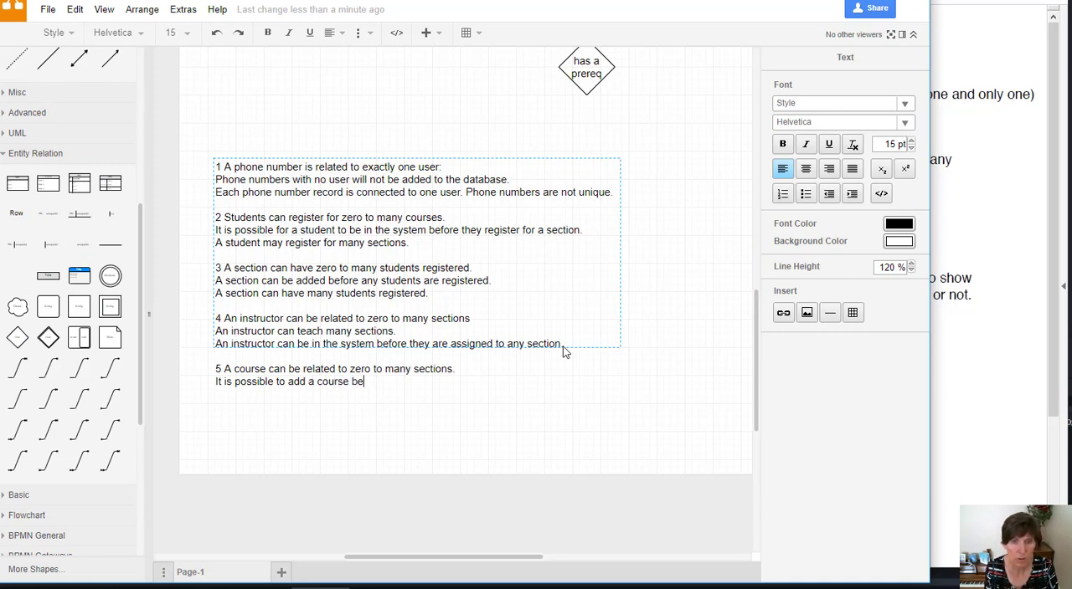
text(fore it)
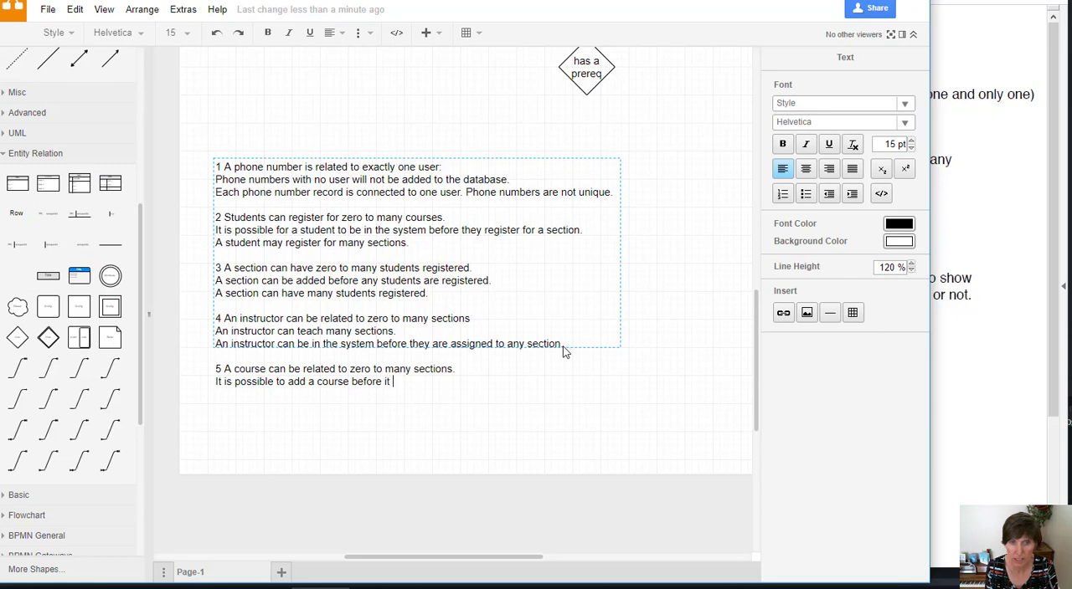
key(Backspace)
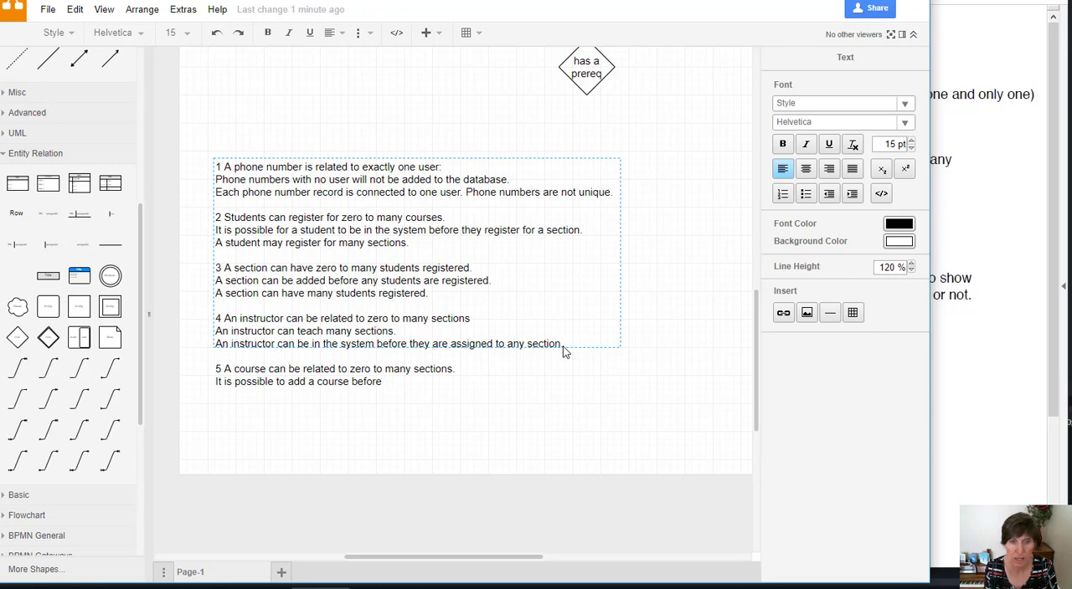
text(there is)
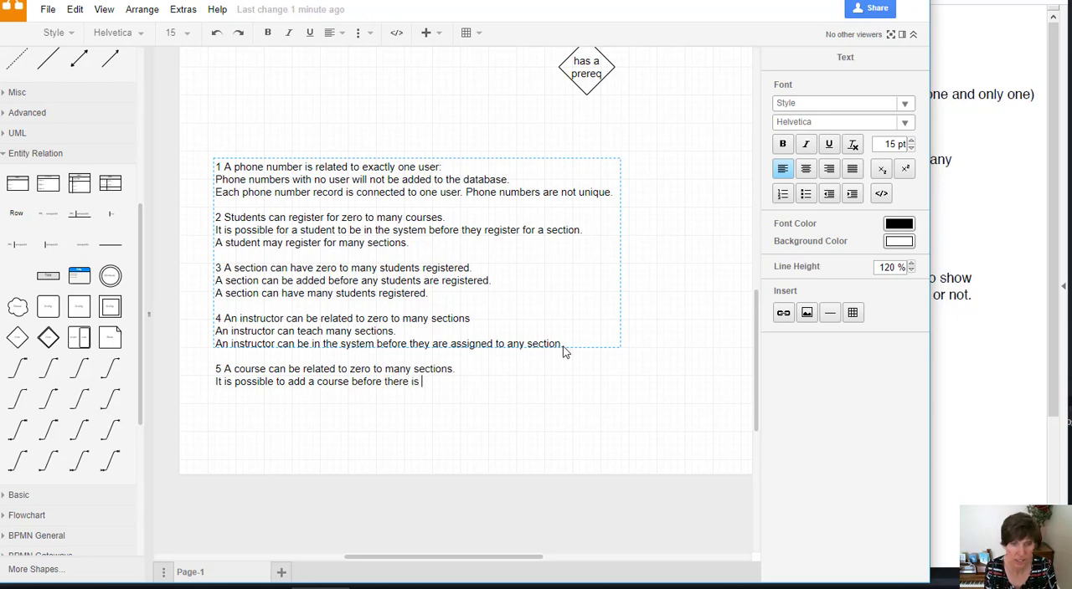
text(a realted section)
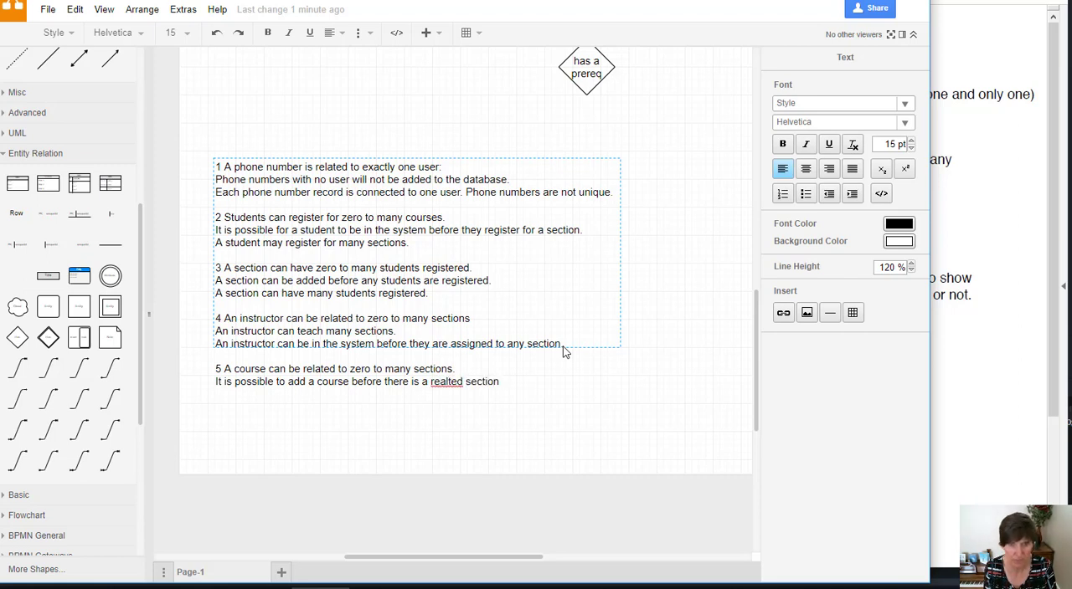
text(offered.)
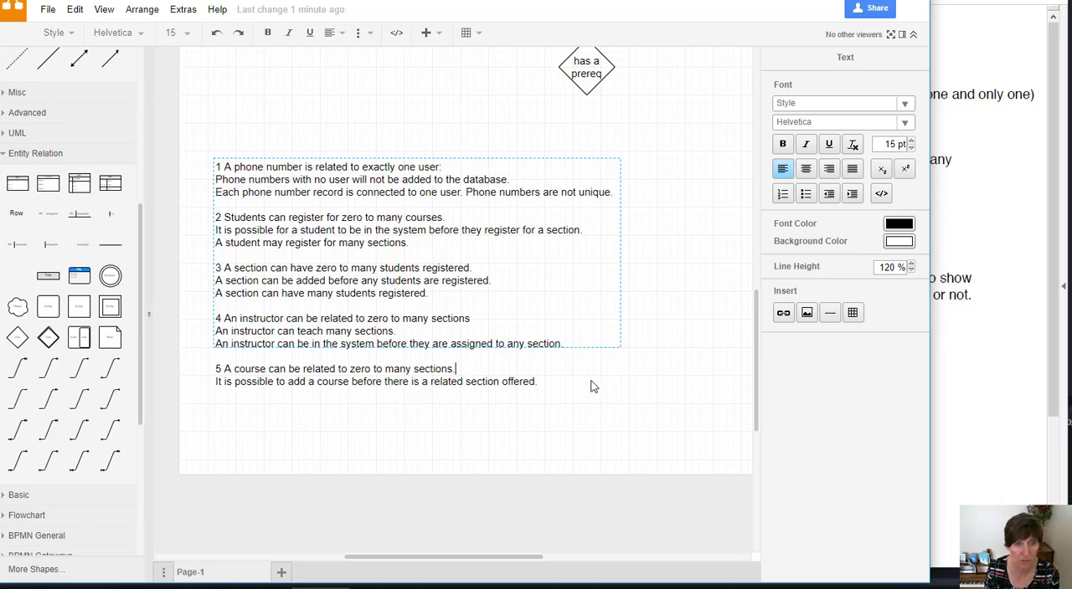
Label the Section–'based on' connector with a small '5' near the Section end.
scroll(down, 3)
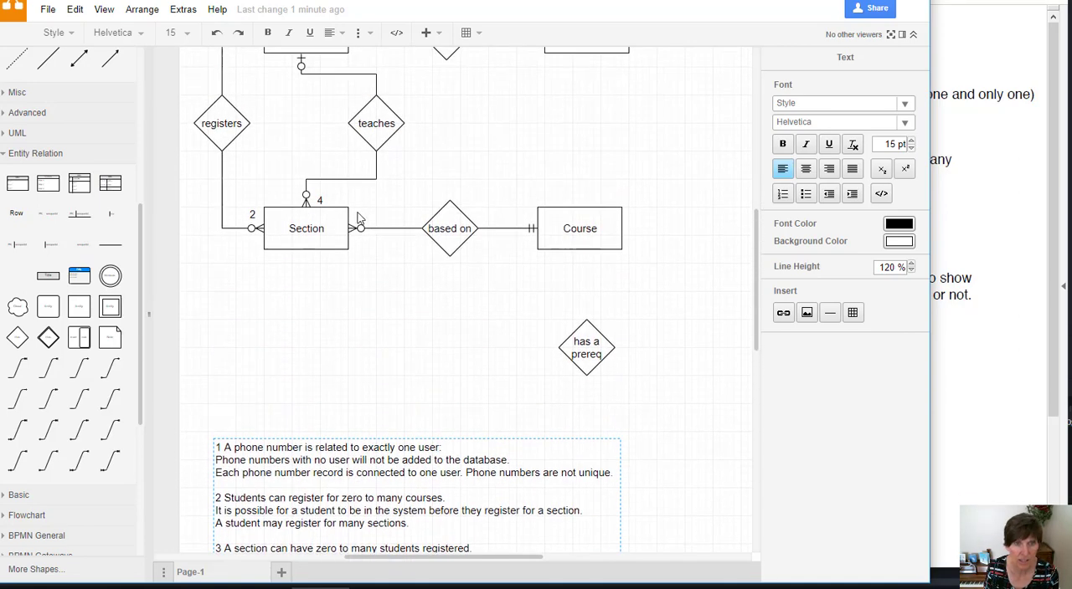
double_click(369, 221)
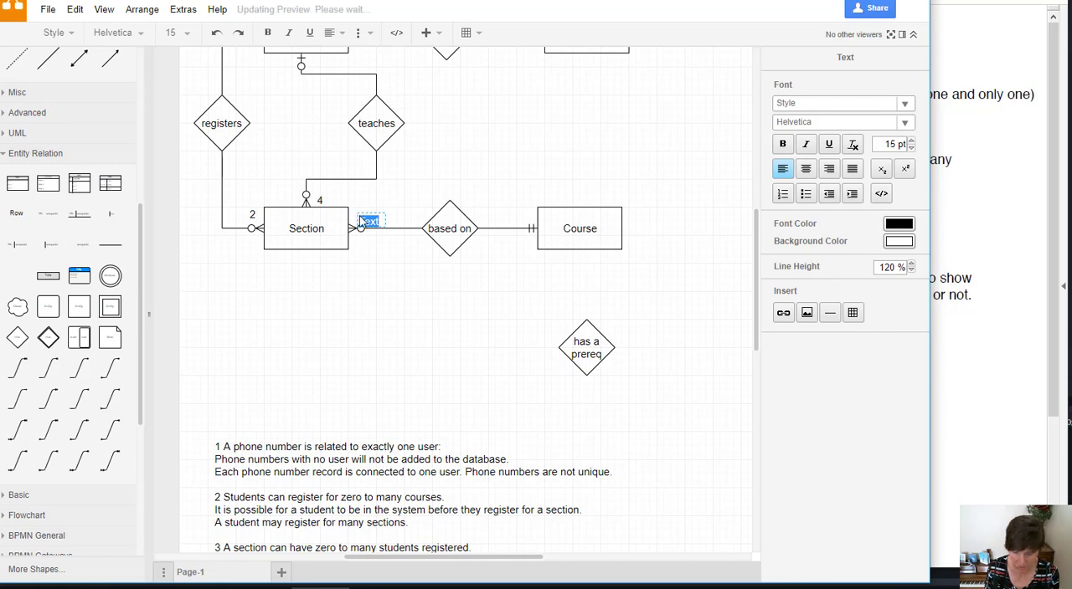
click(394, 298)
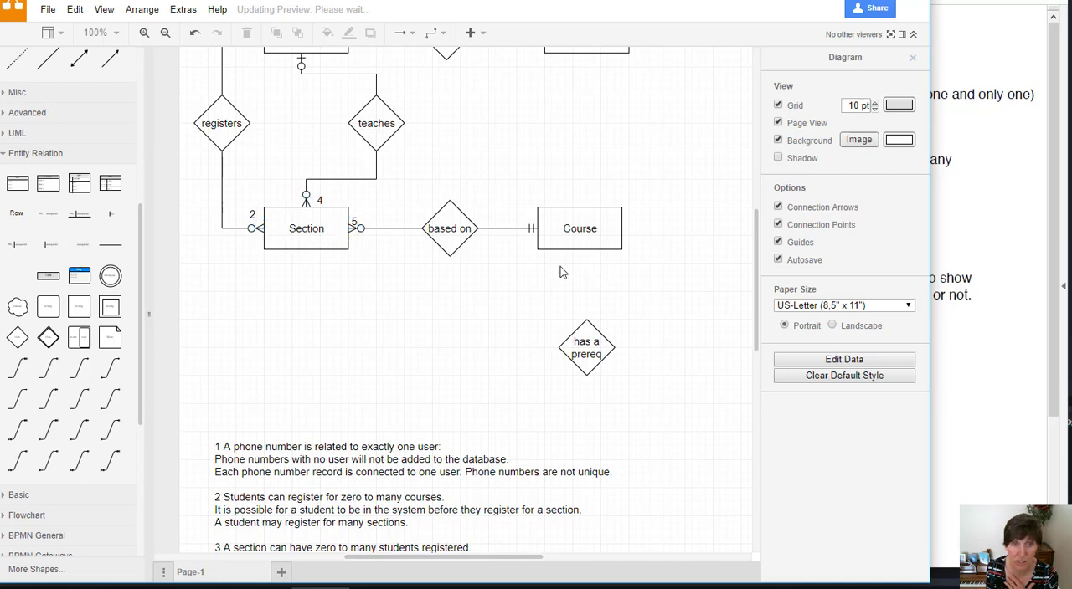
mouse_move(365, 265)
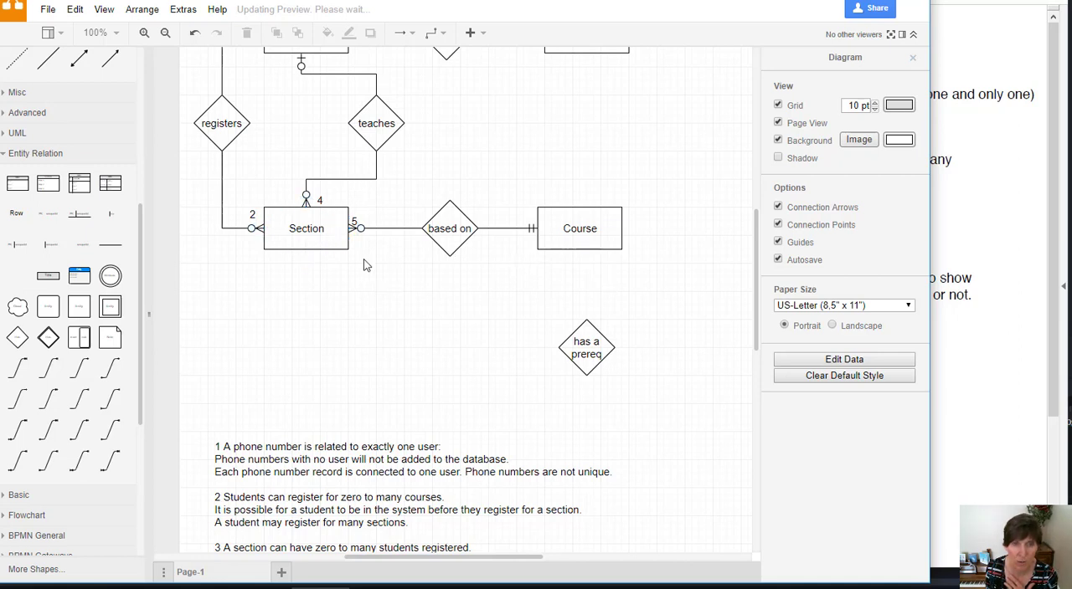
mouse_move(376, 298)
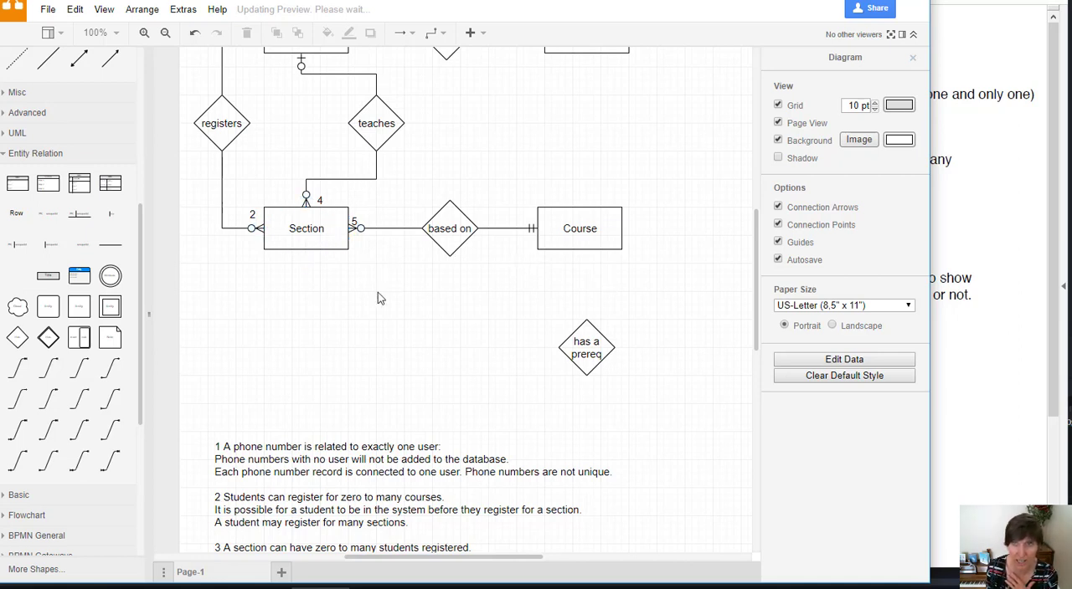